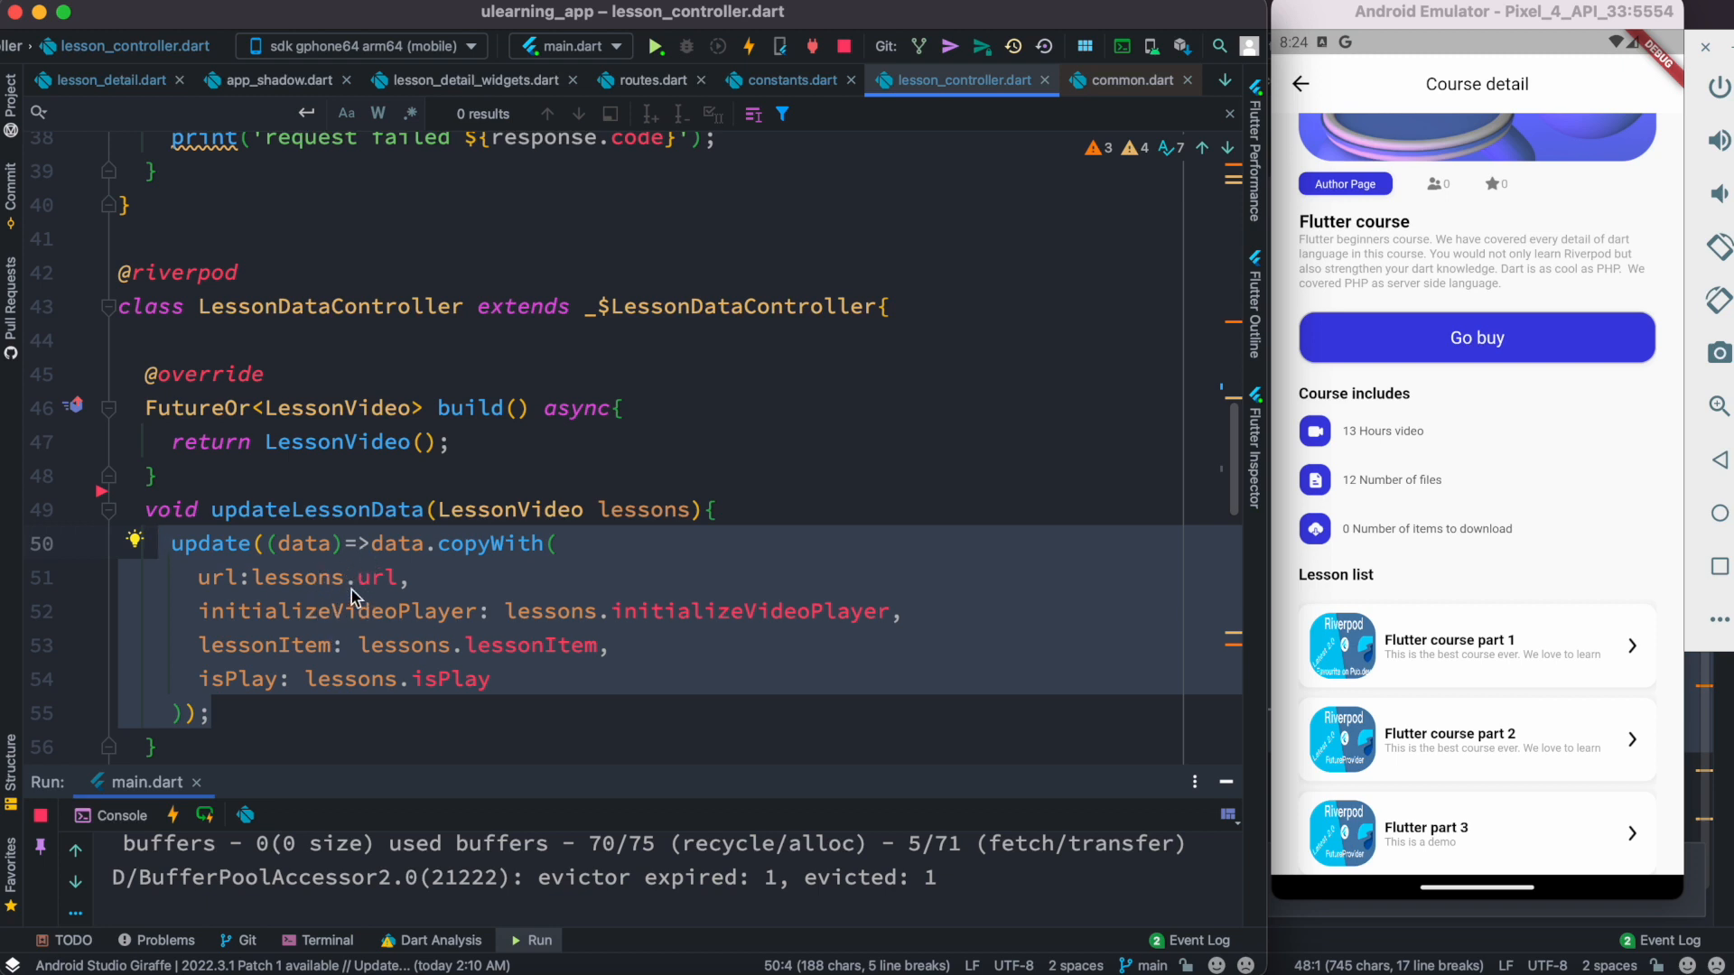
{"action": "mouse_move", "coordinate": [298, 572]}
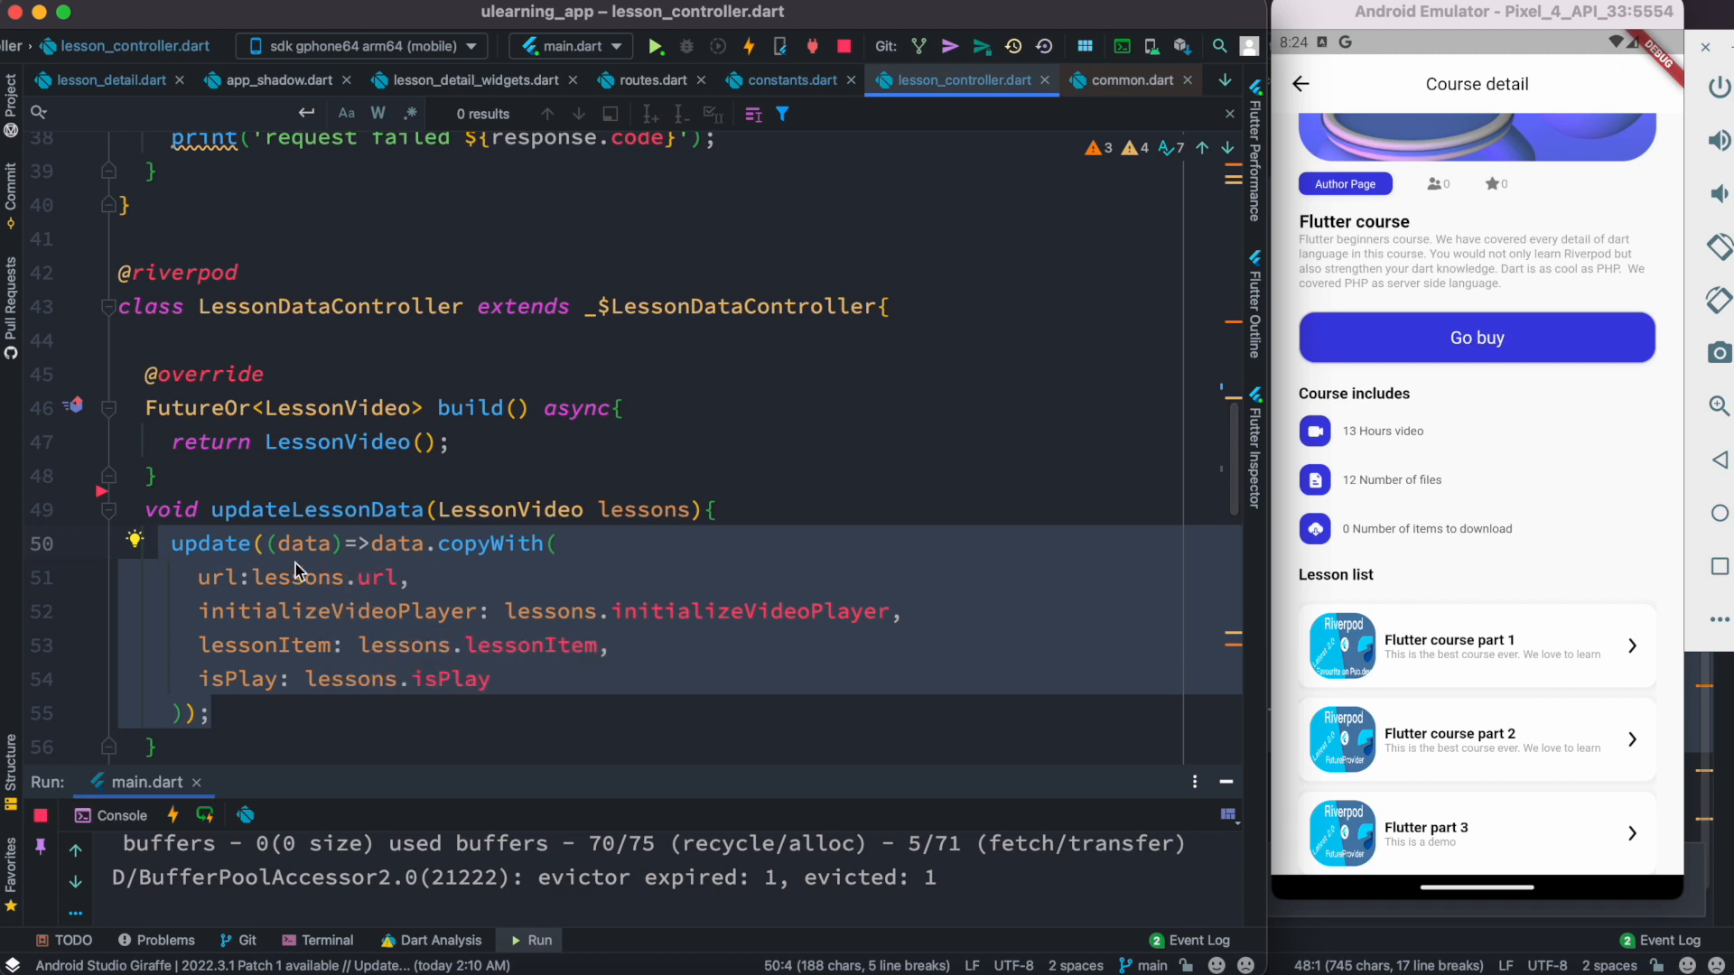
{"action": "mouse_move", "coordinate": [555, 567]}
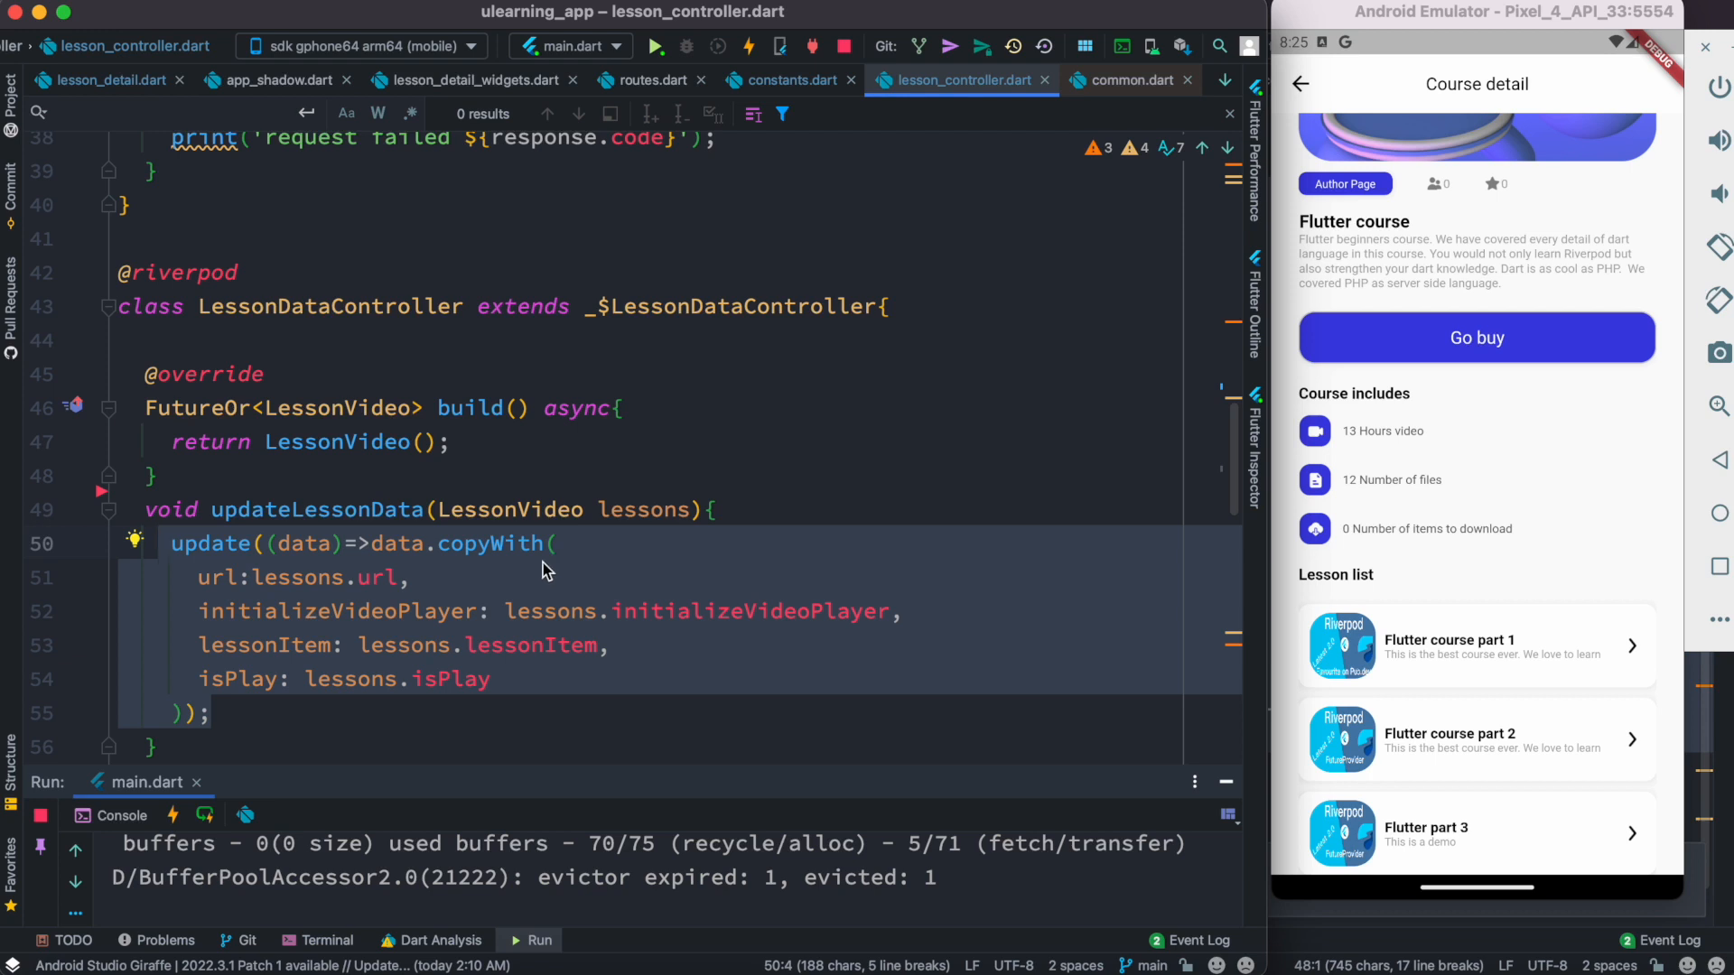
{"action": "mouse_move", "coordinate": [762, 531]}
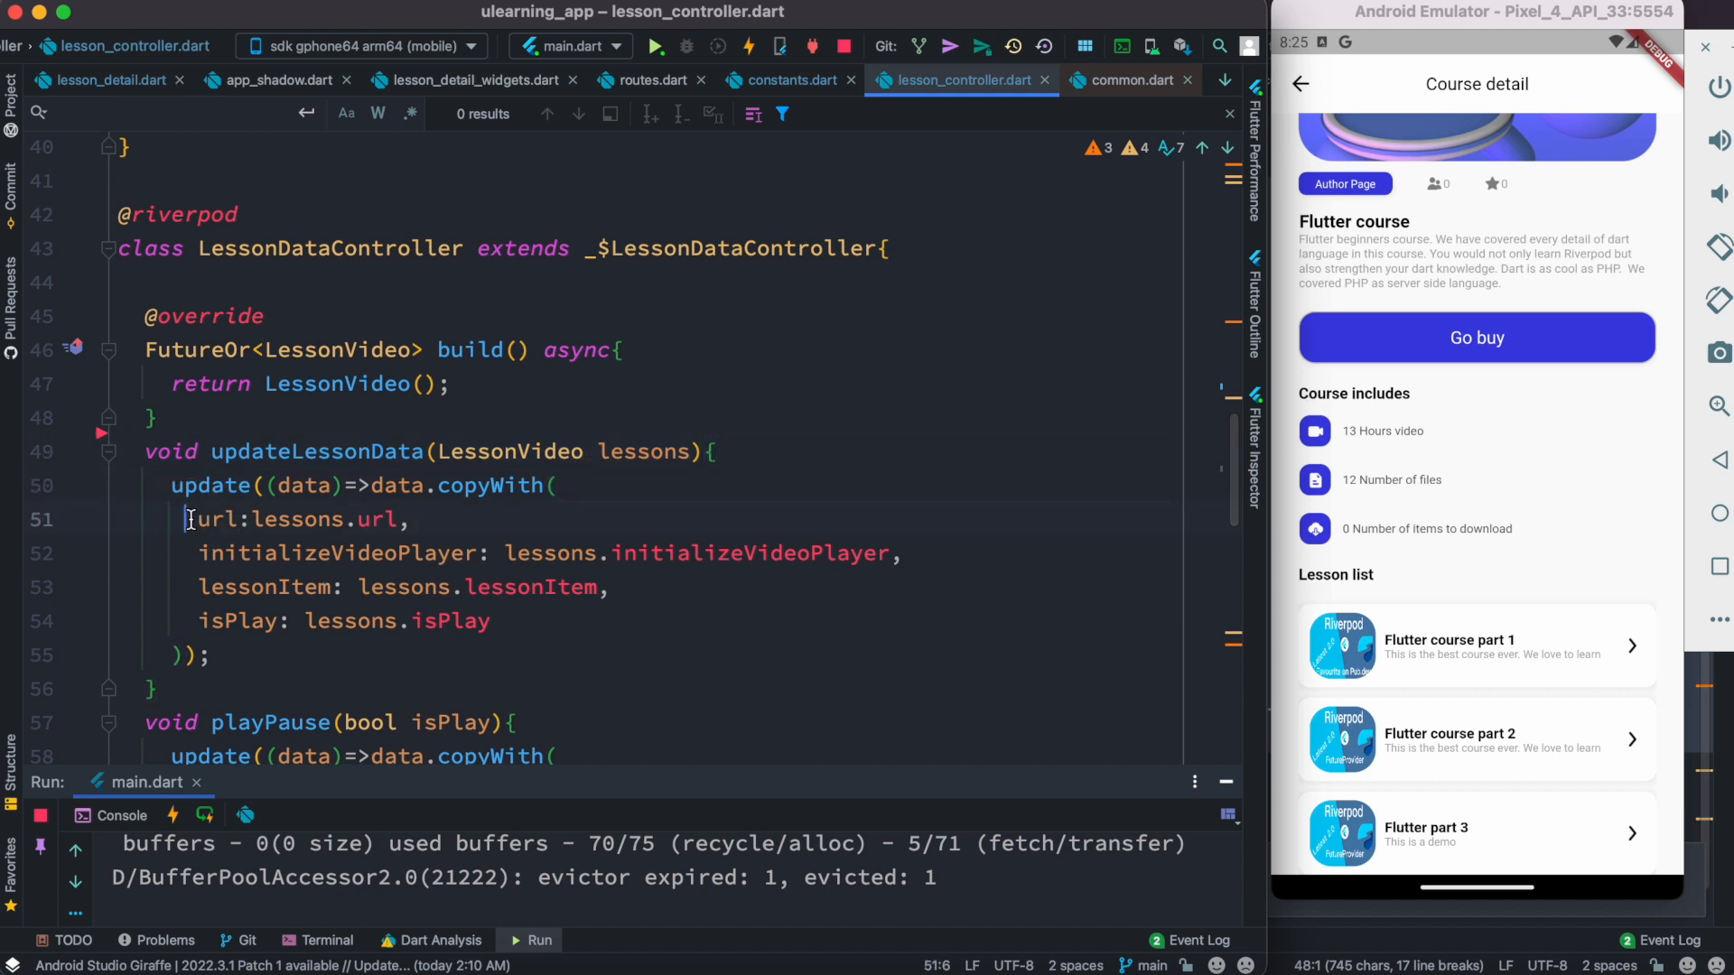
Comment out the url argument line in updateLessonData's copyWith call
{"action": "key", "text": "cmd+/"}
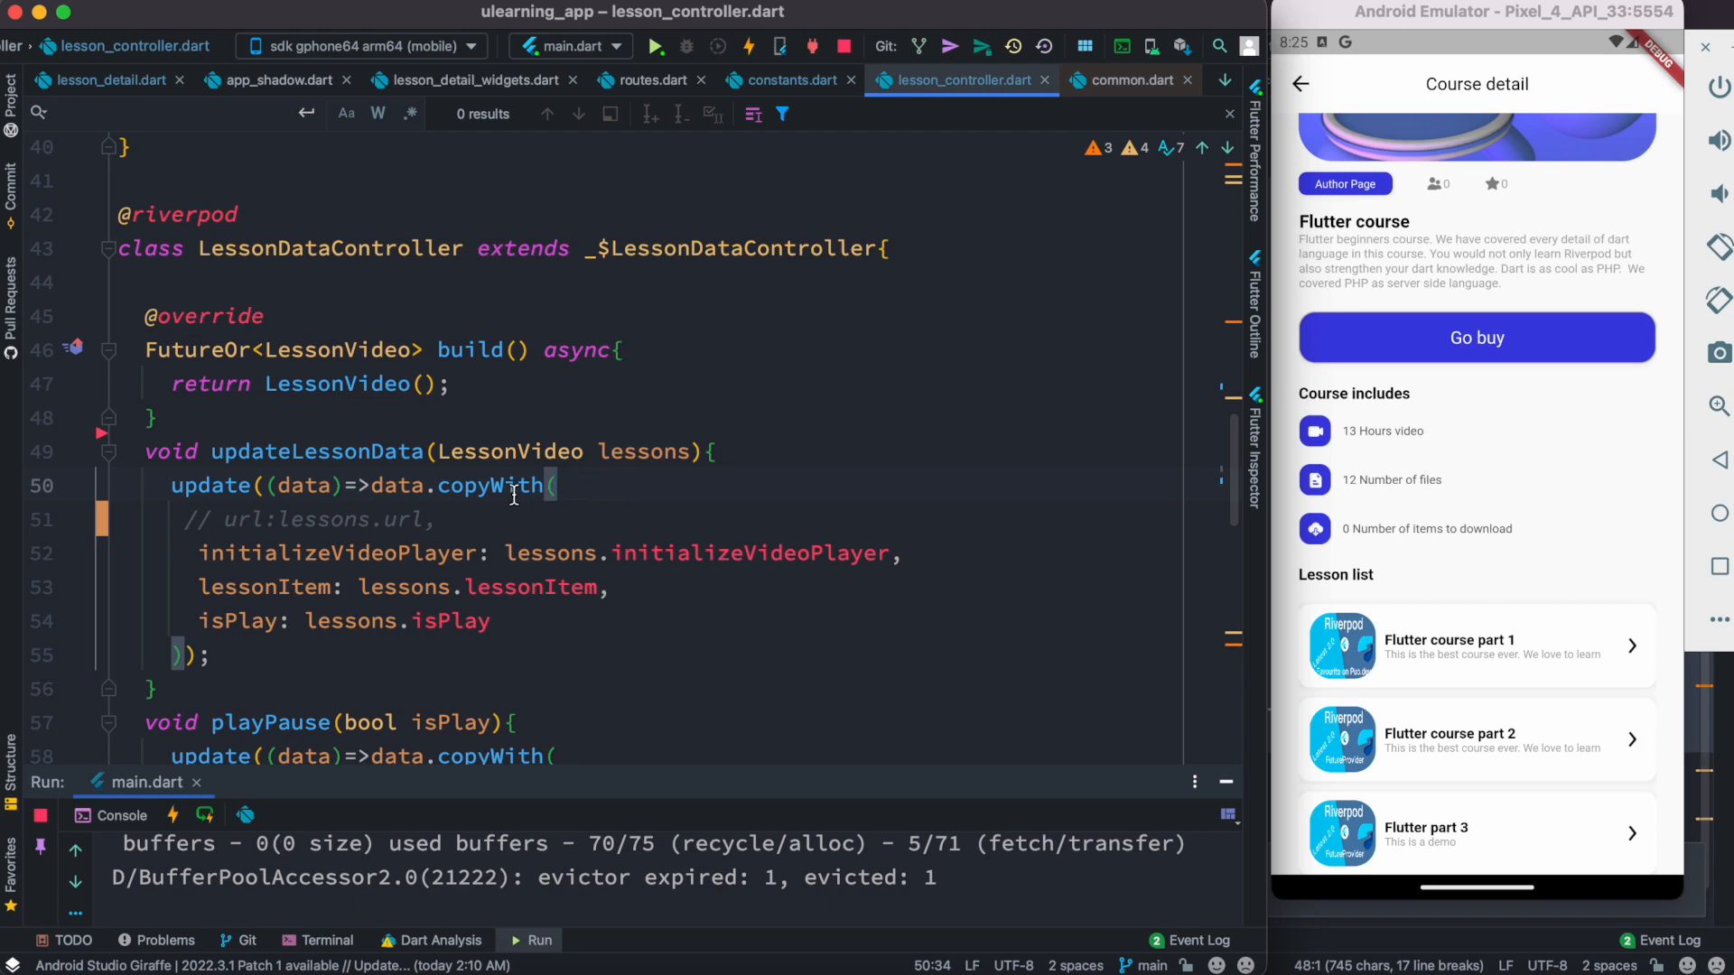
{"action": "mouse_move", "coordinate": [396, 484]}
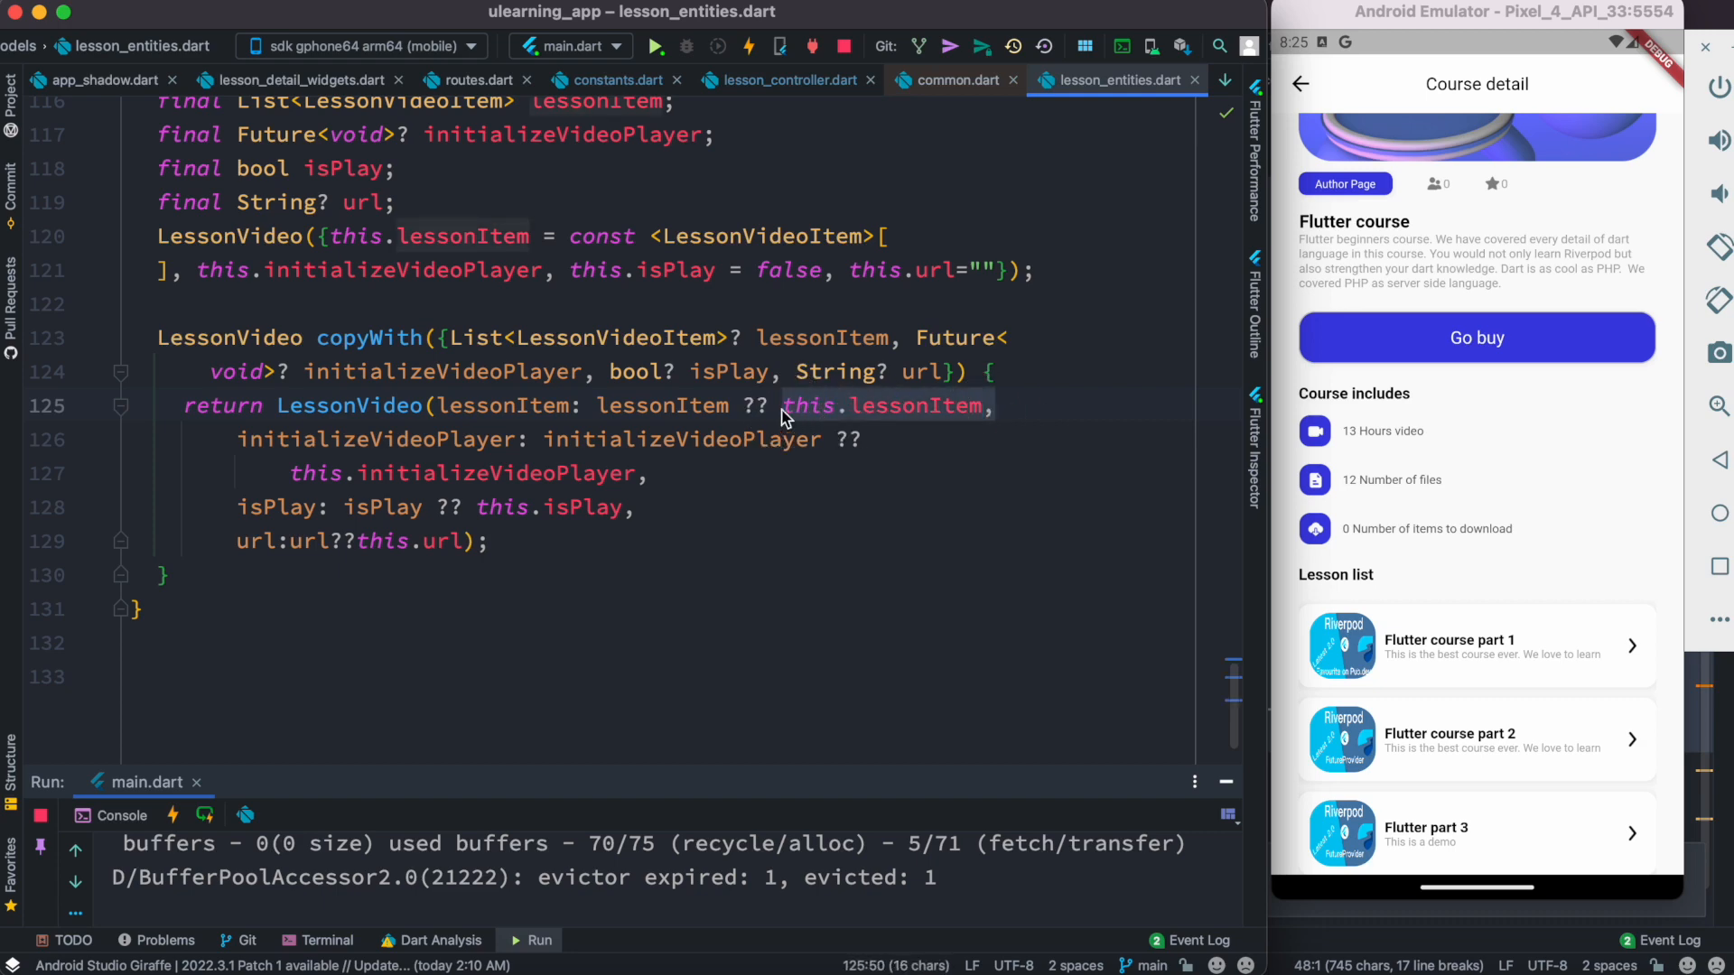
{"action": "mouse_move", "coordinate": [1154, 155]}
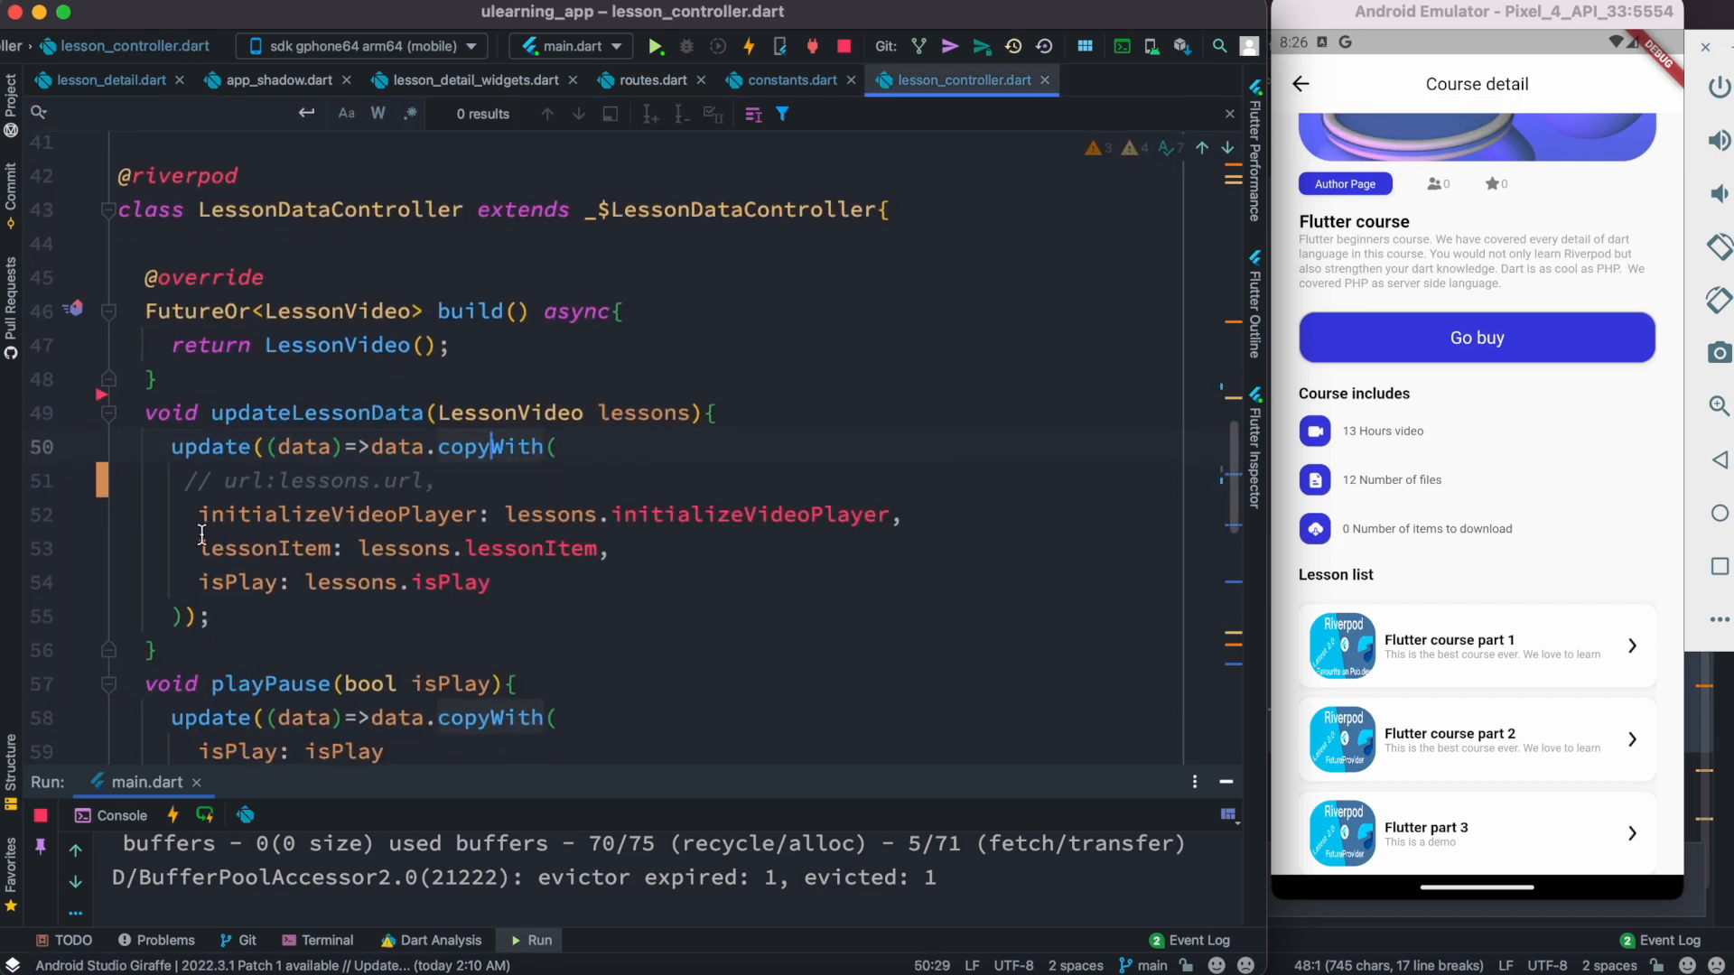
Uncomment the url line, then begin a new update call in updateLessonData above the old copyWith block
{"action": "left_click", "coordinate": [215, 480]}
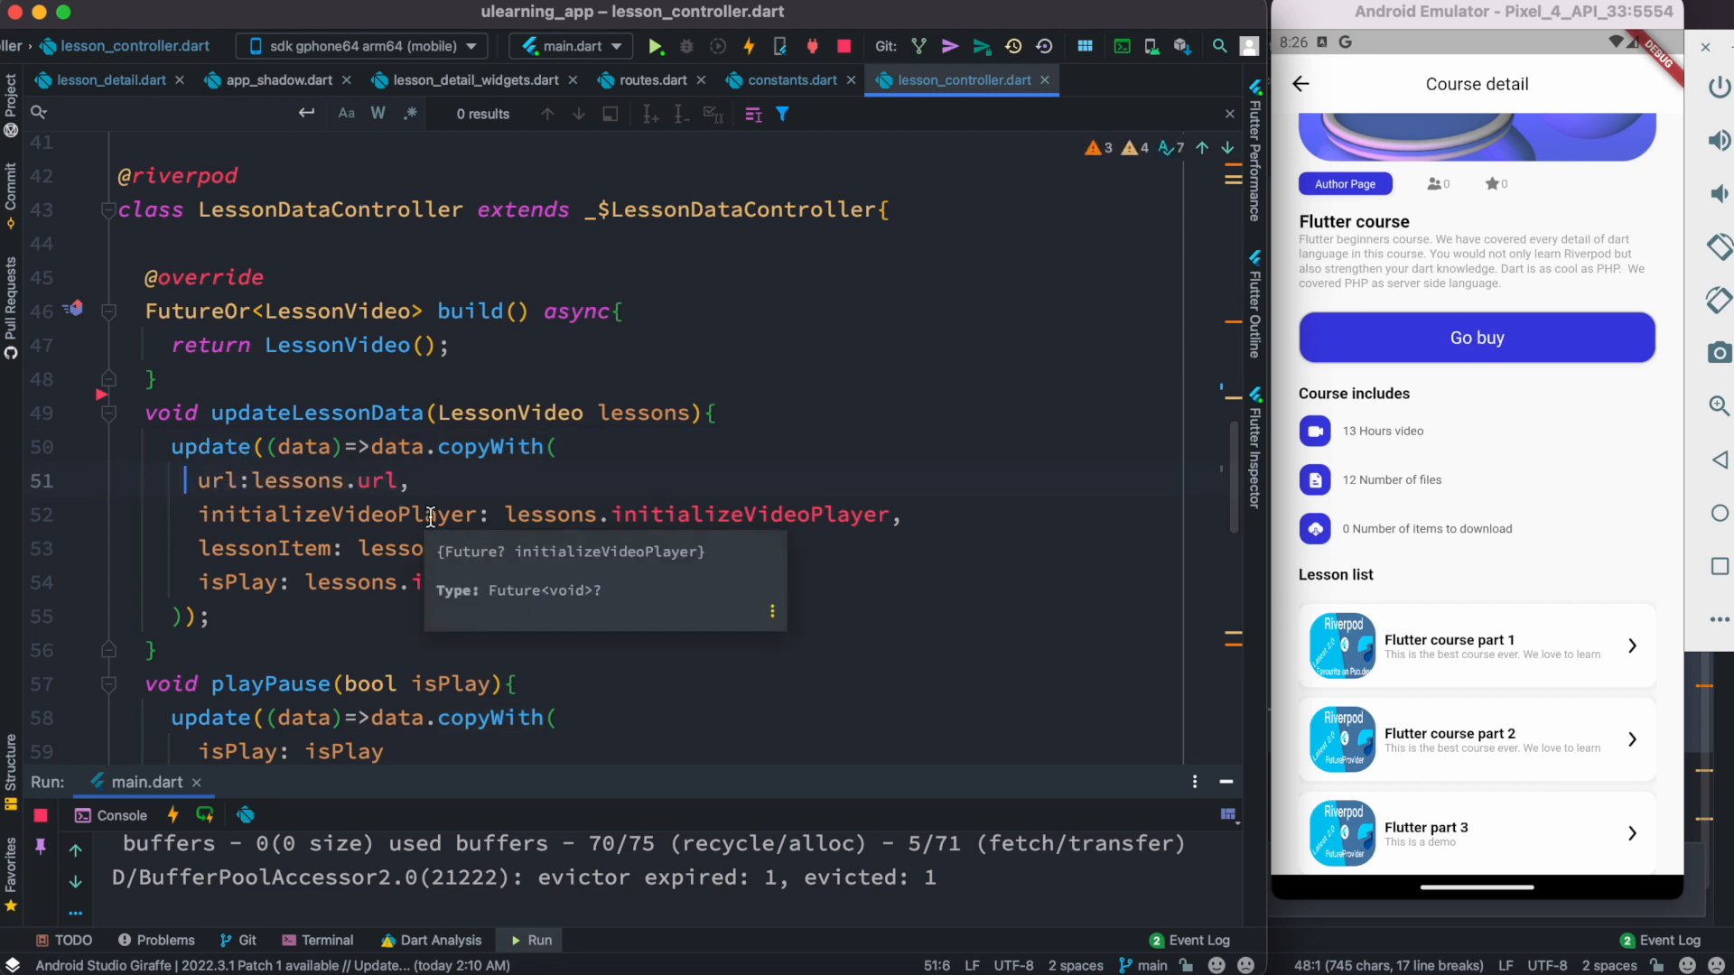
{"action": "mouse_move", "coordinate": [141, 782]}
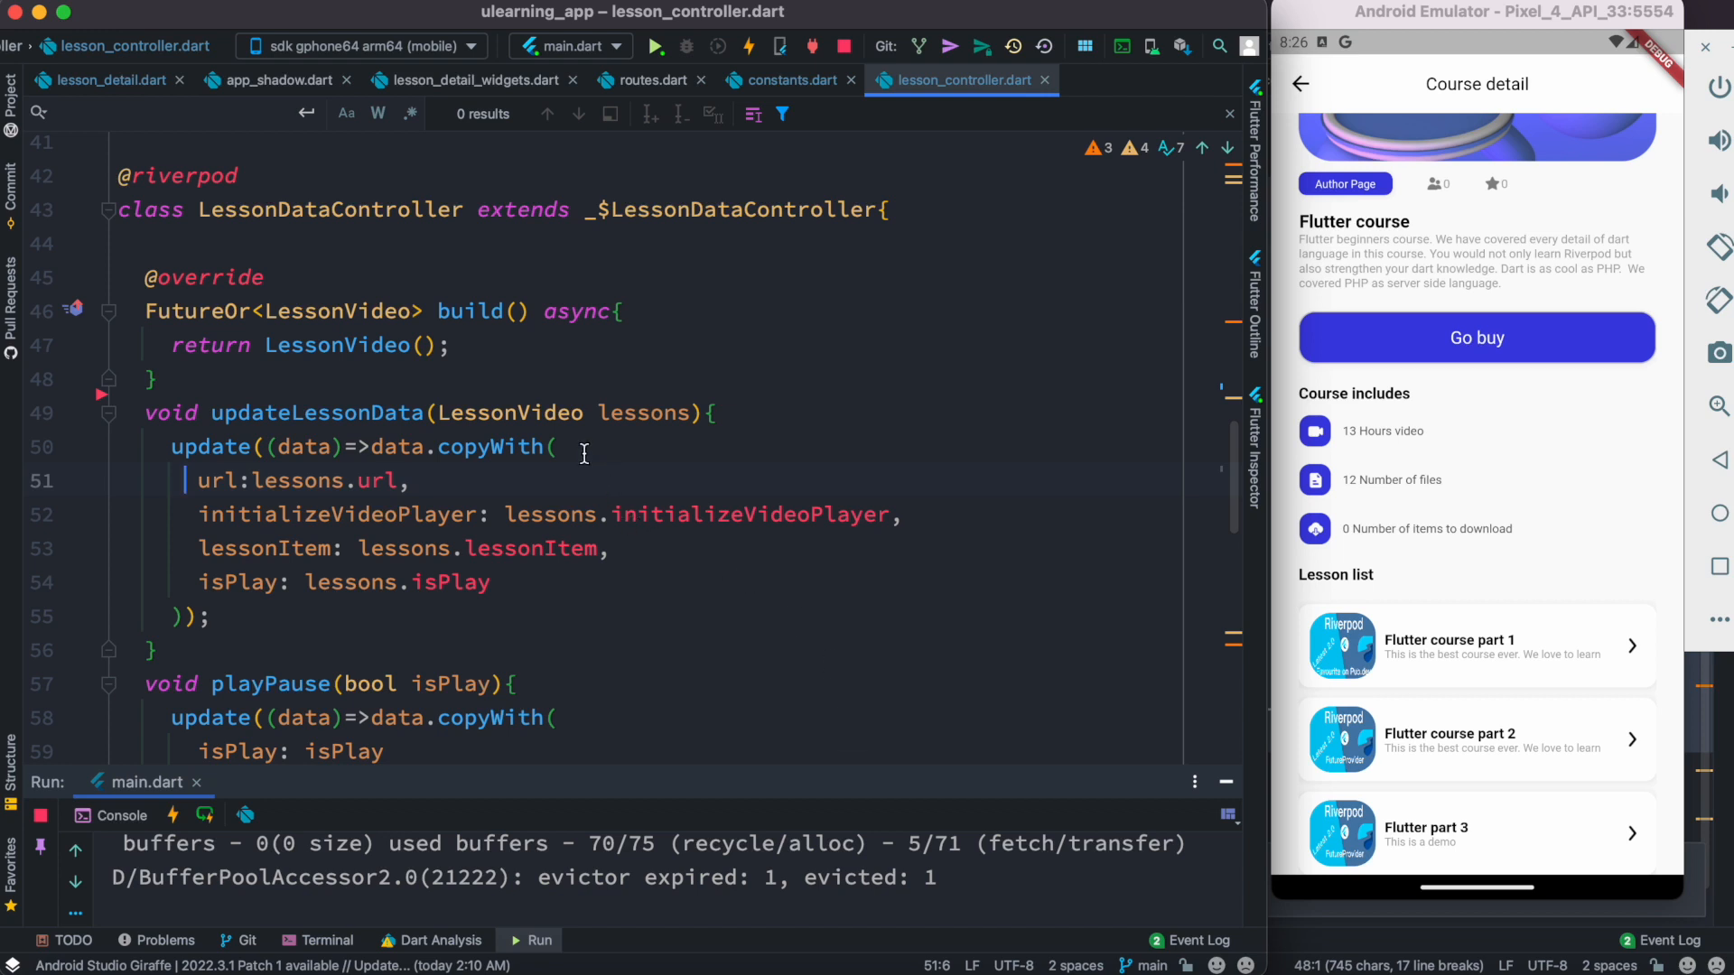
{"action": "left_click", "coordinate": [552, 446]}
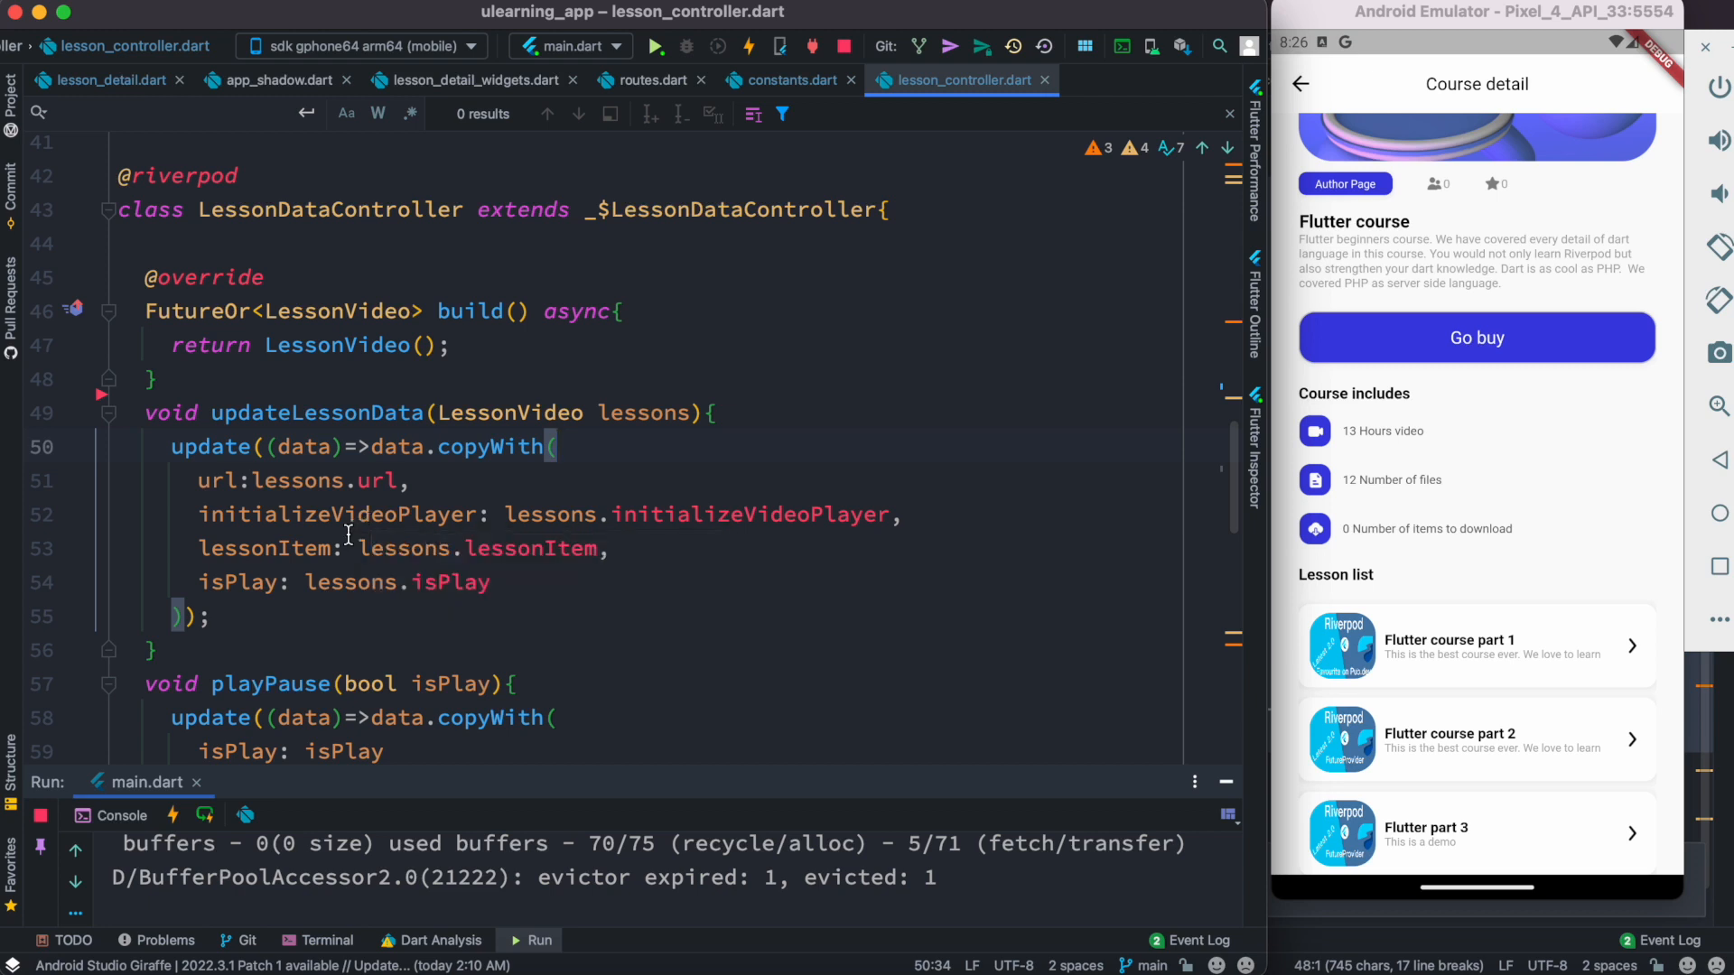
{"action": "mouse_move", "coordinate": [271, 583]}
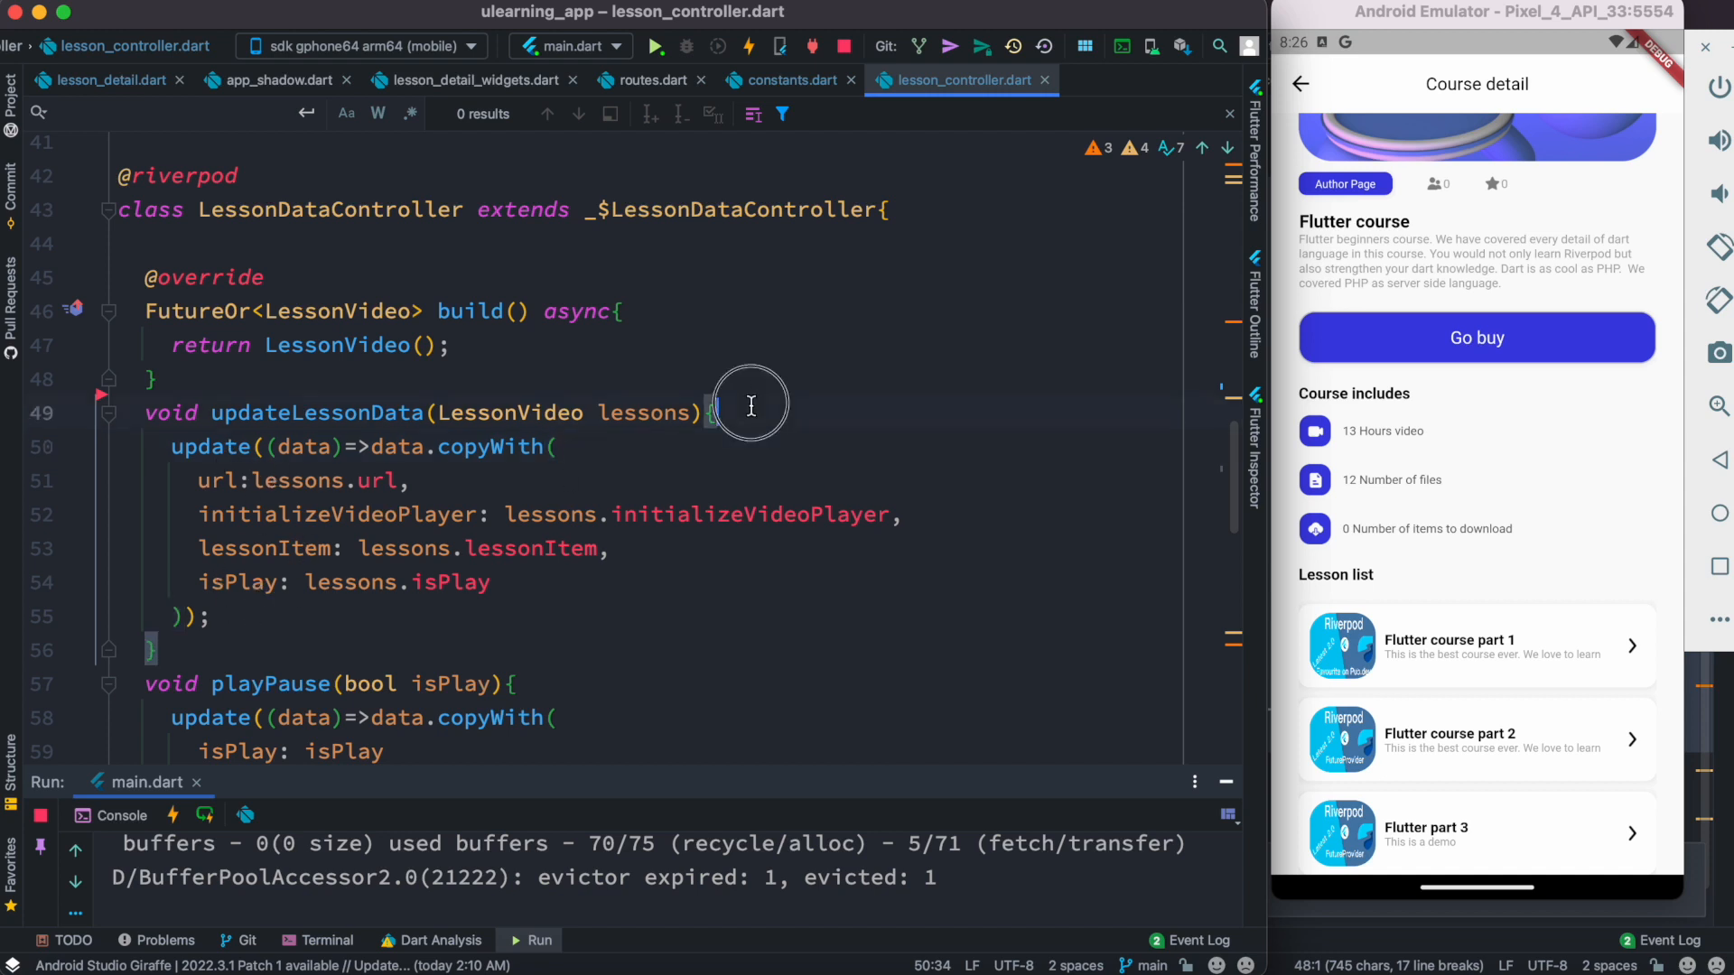
{"action": "left_click", "coordinate": [249, 616]}
{"action": "type", "text": "update((da"}
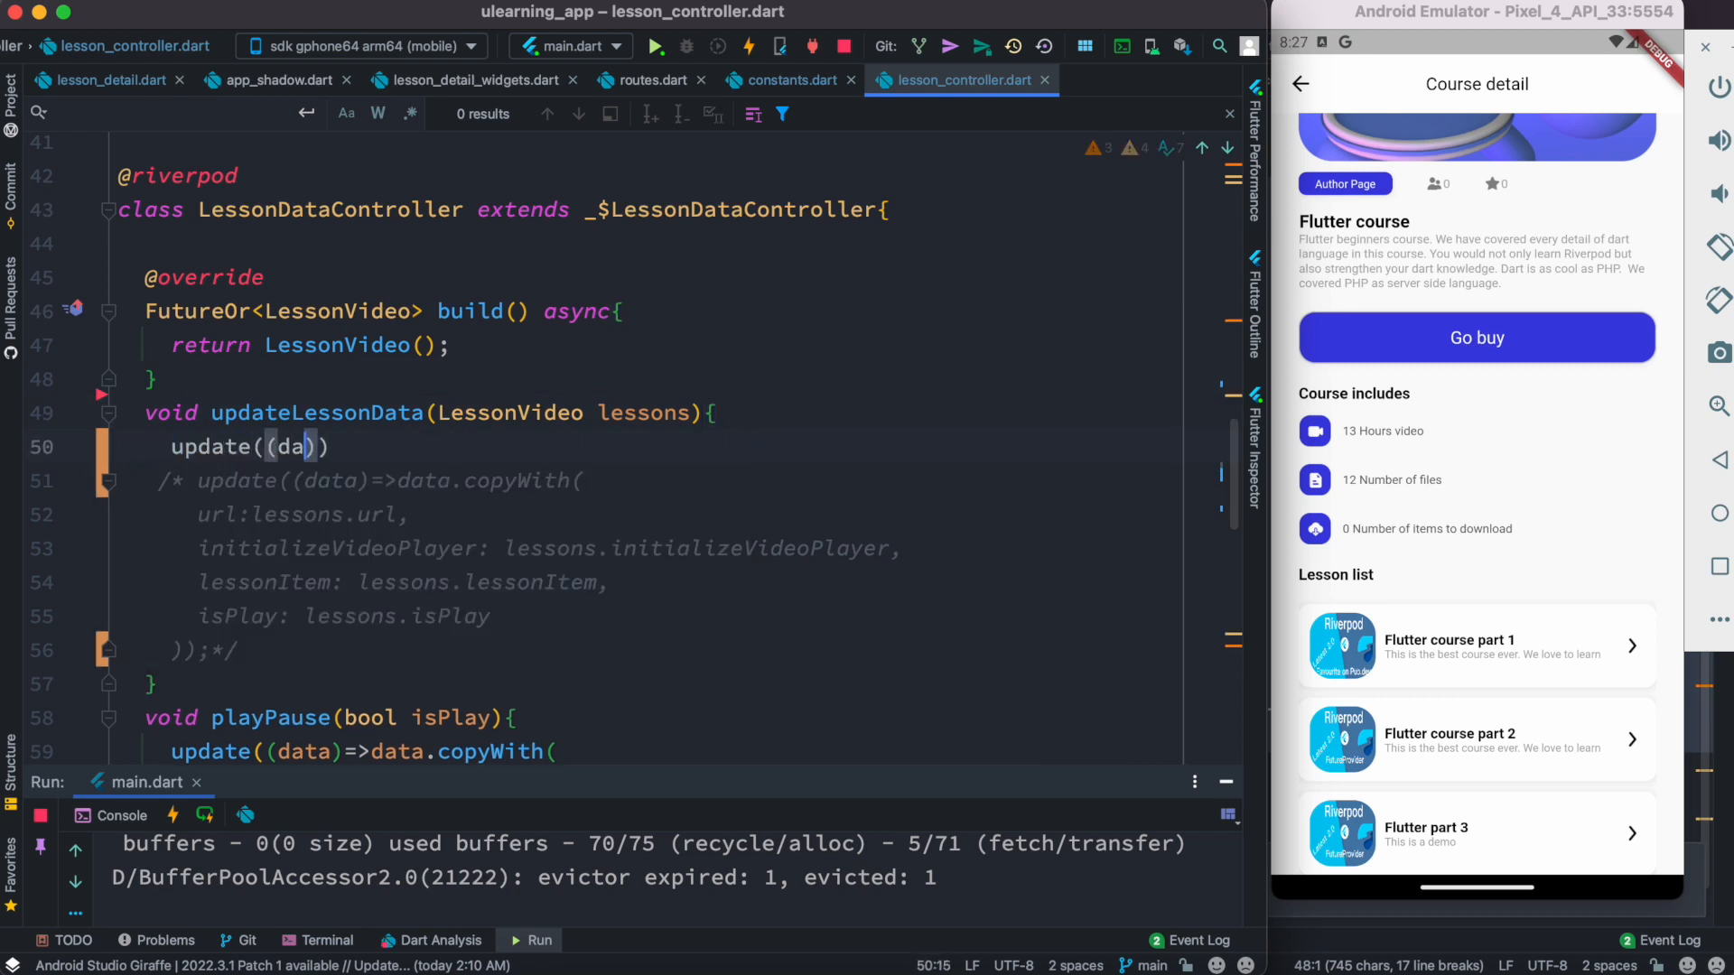
Finish the new line so it reads update((data)=>lessons);
{"action": "type", "text": "ta"}
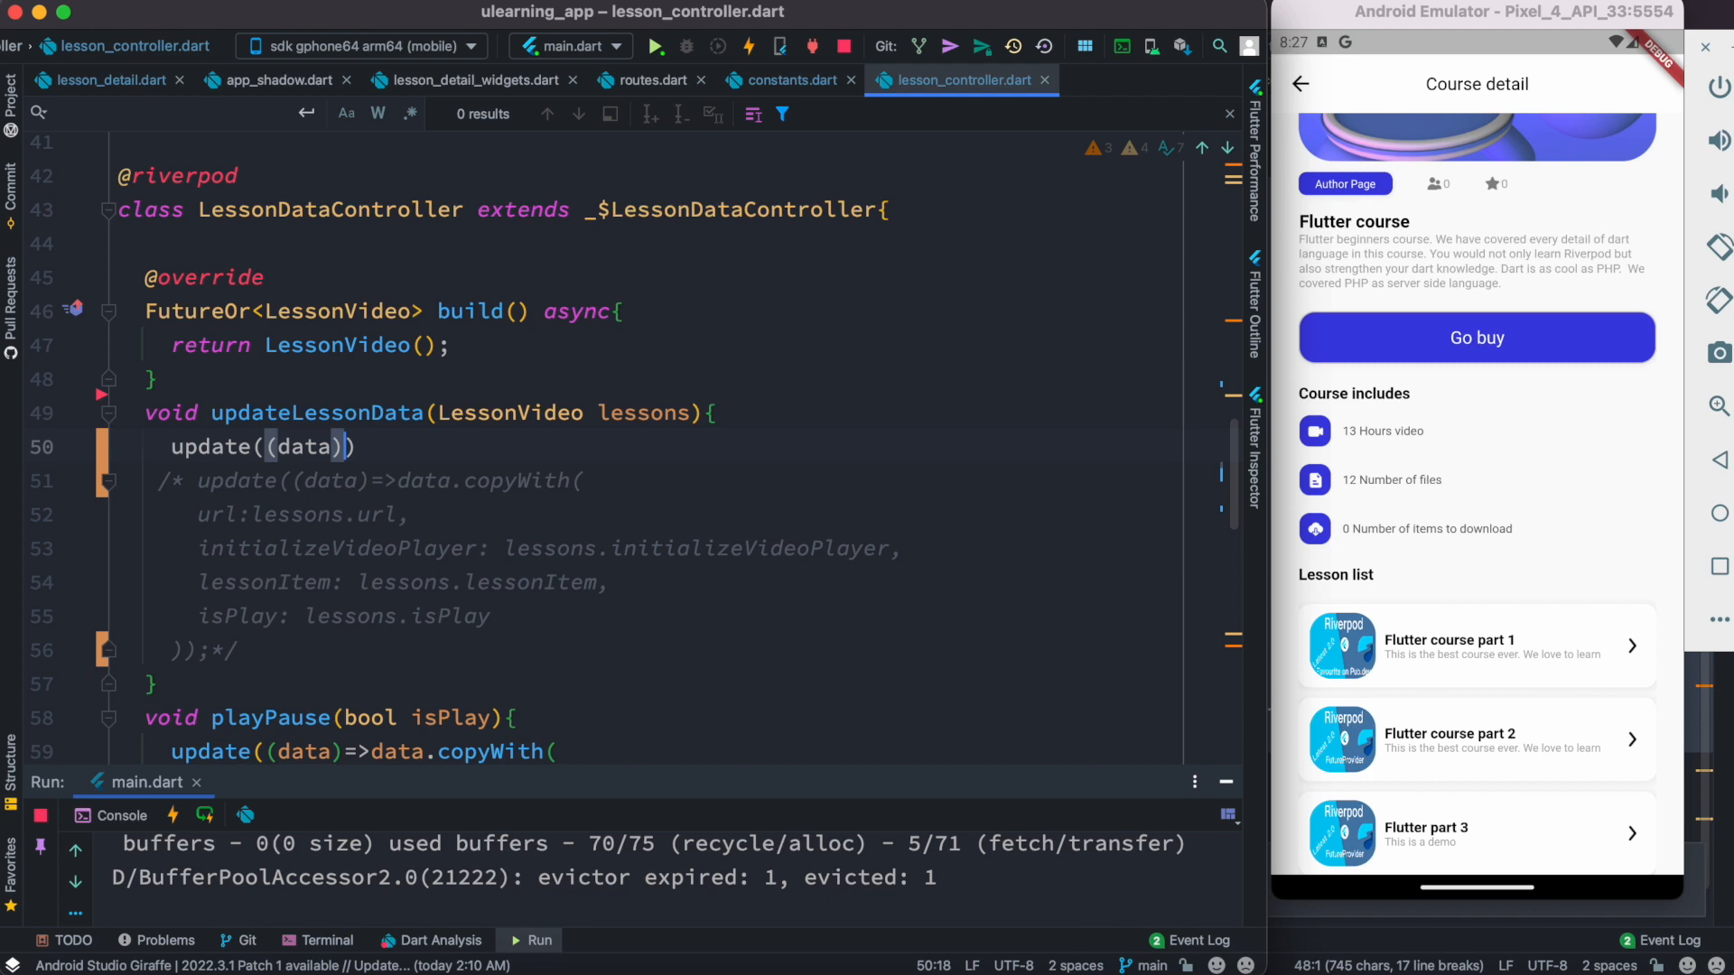
{"action": "type", "text": "=>l"}
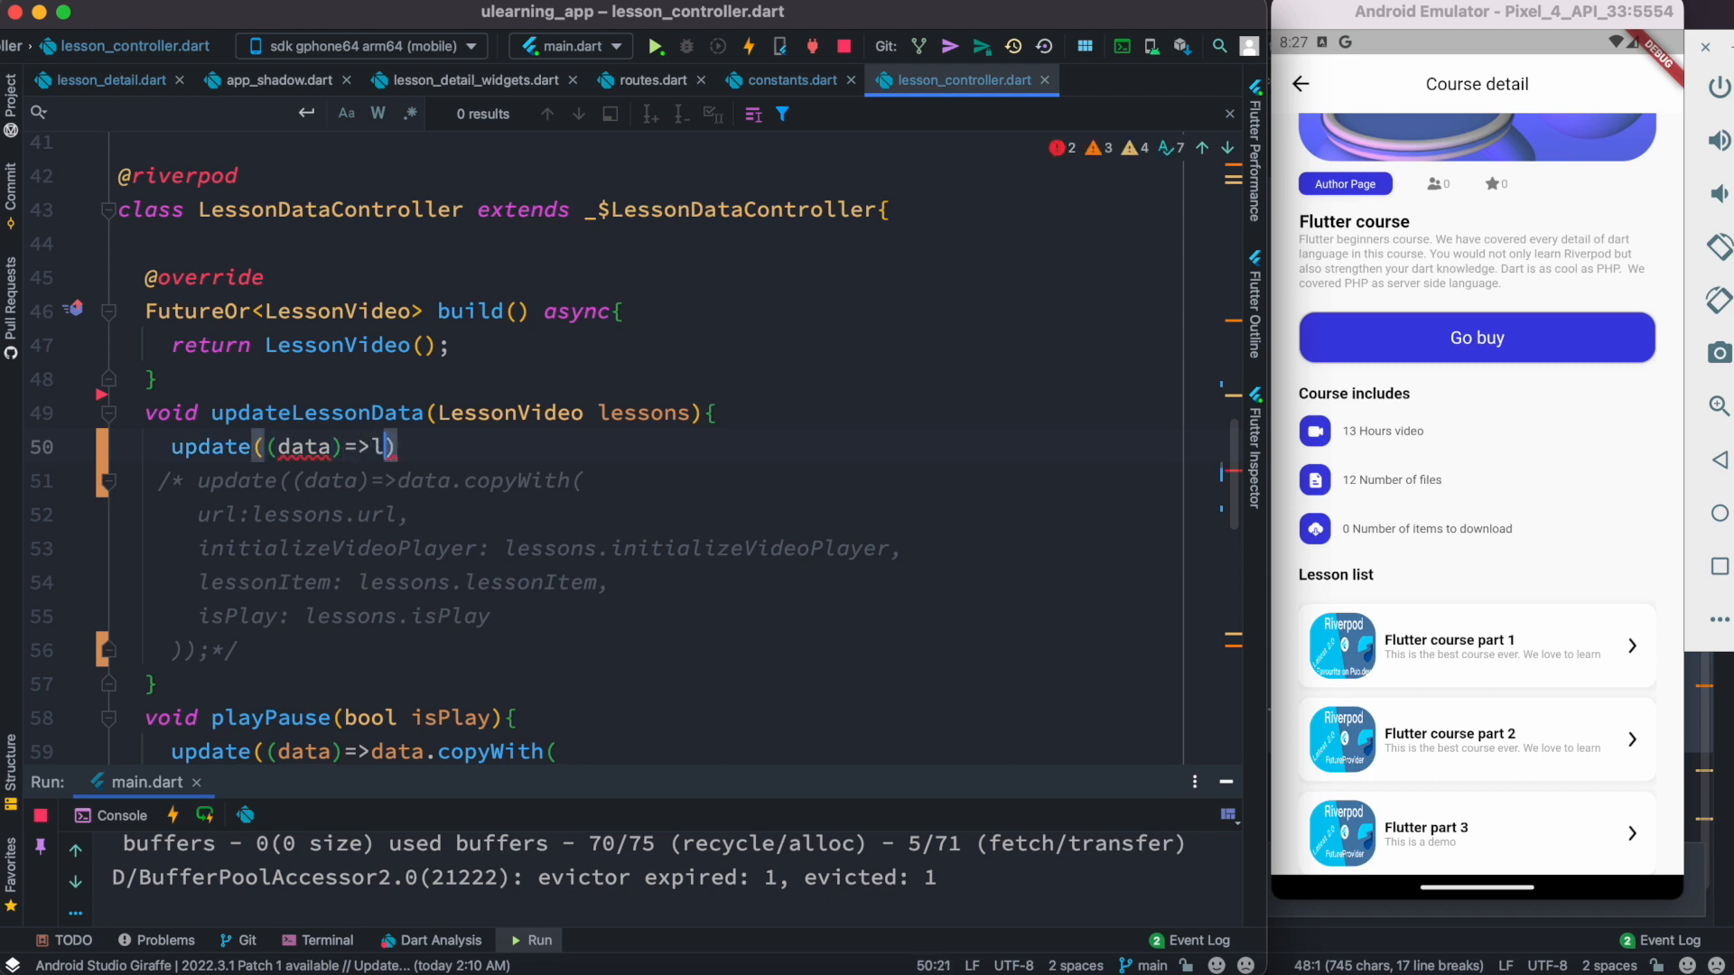
{"action": "type", "text": "essons"}
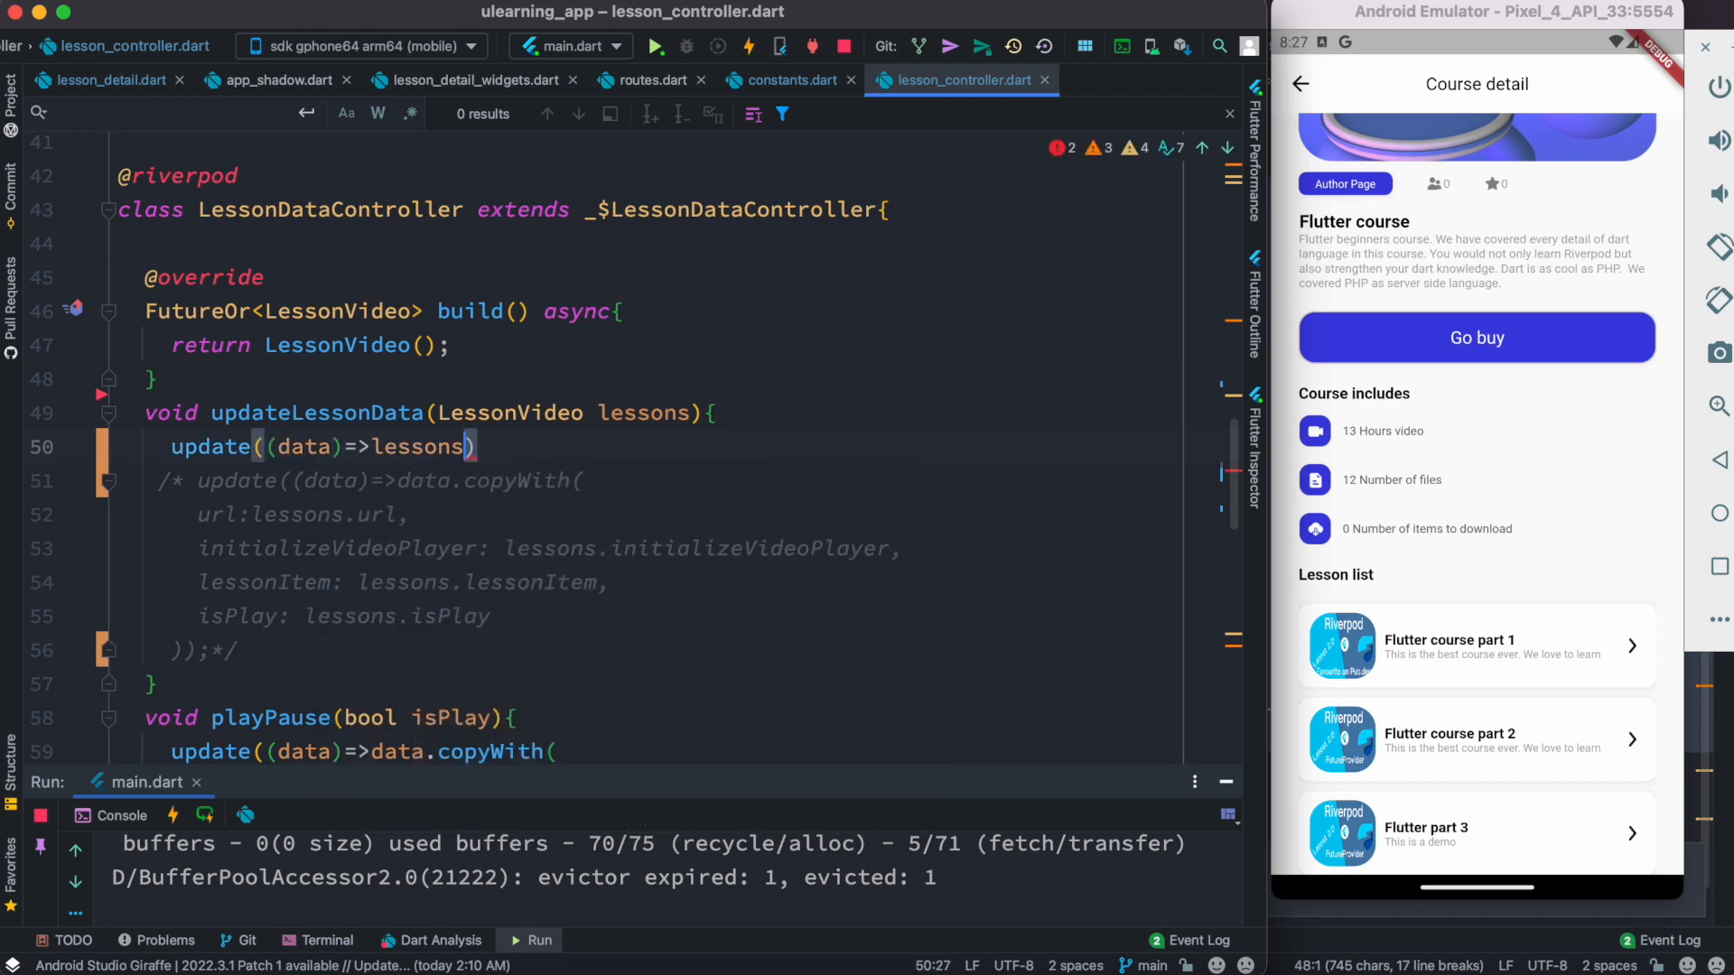
{"action": "type", "text": ";"}
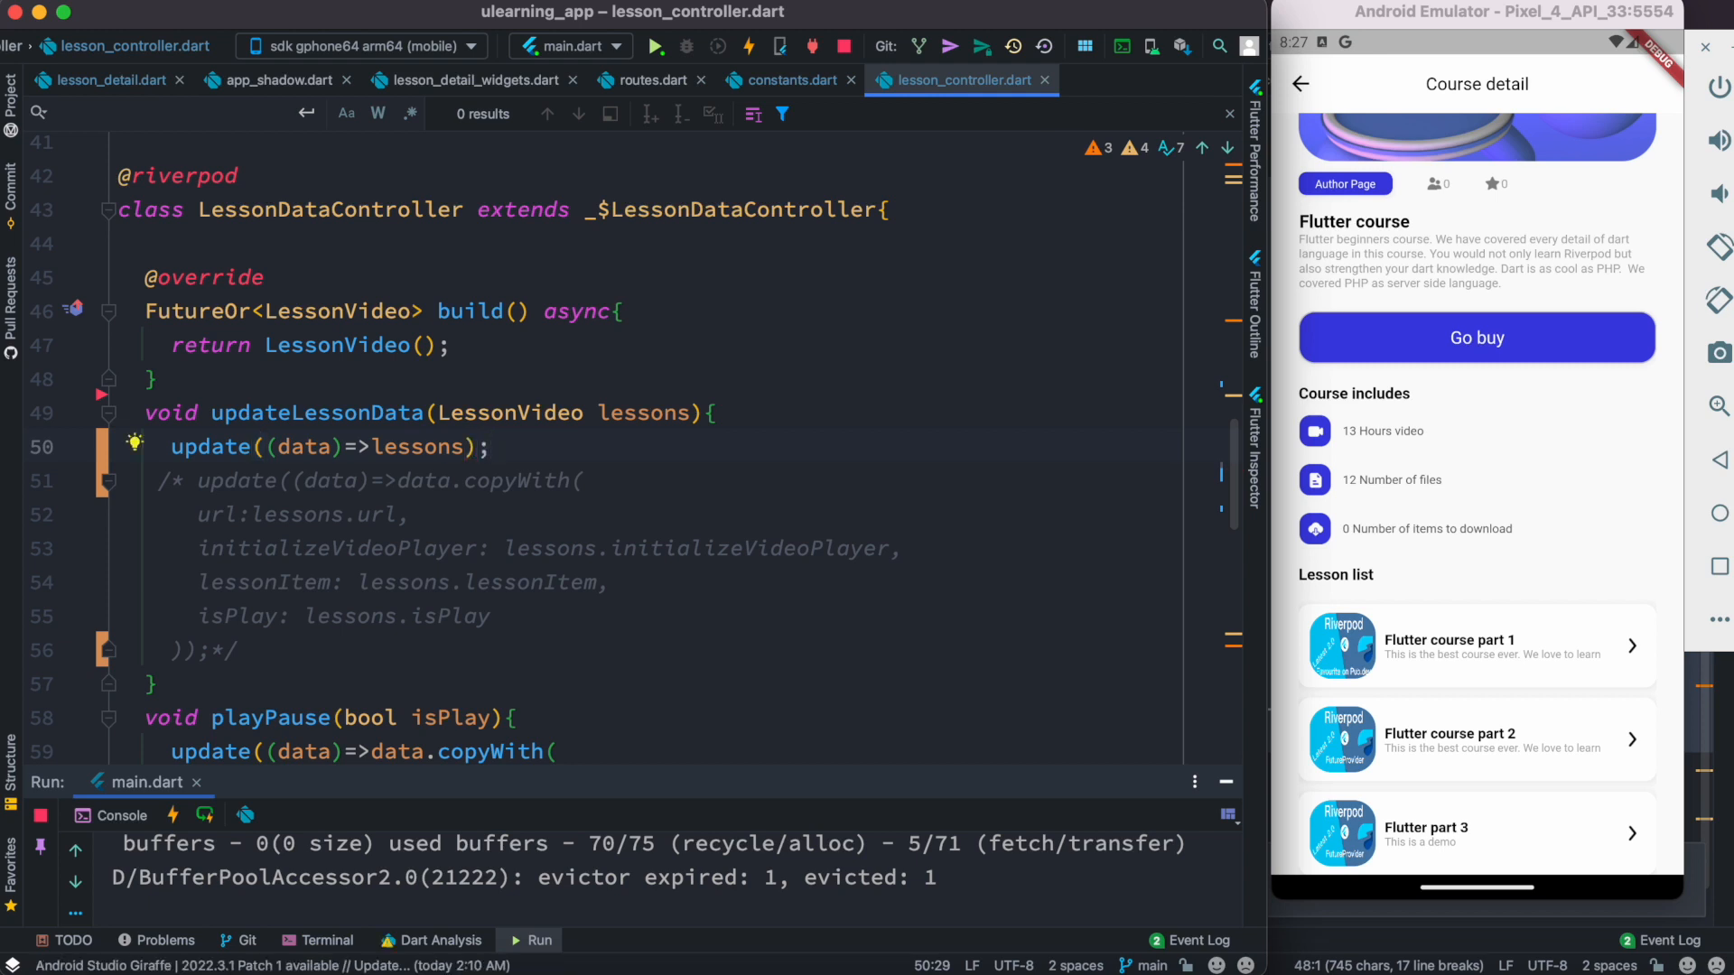
{"action": "mouse_move", "coordinate": [886, 395]}
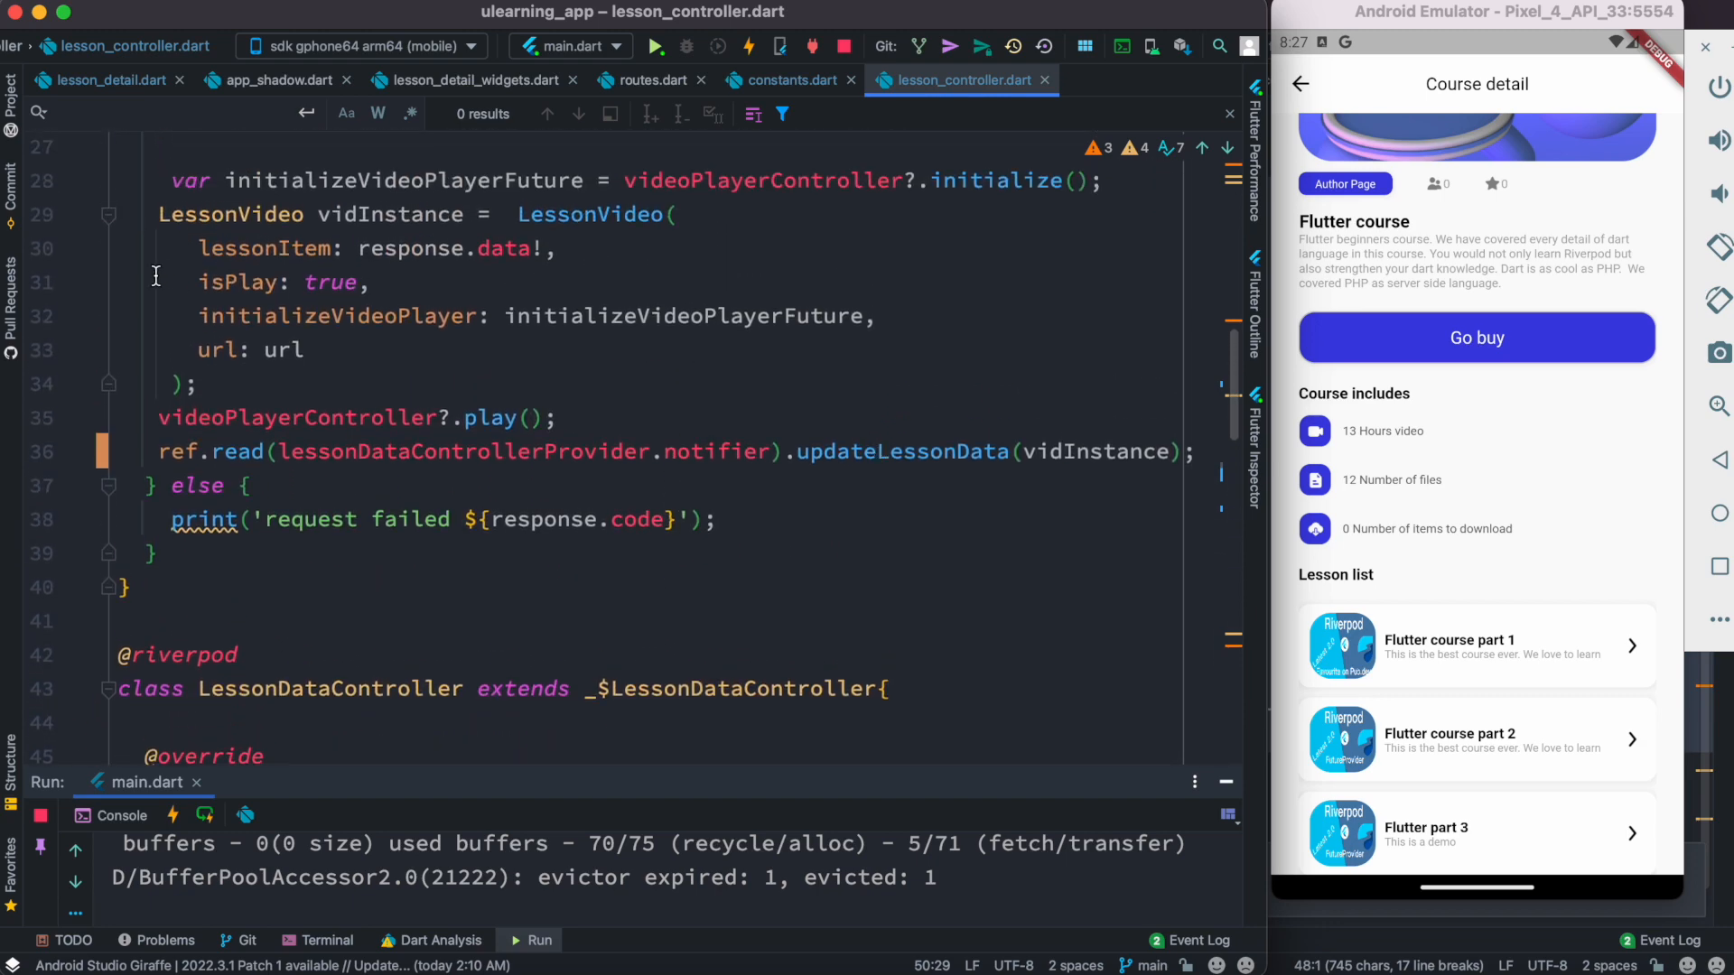
Select the LessonVideo arguments and scroll down to the updateLessonData method
{"action": "left_click_drag", "start_coordinate": [197, 247], "coordinate": [305, 349]}
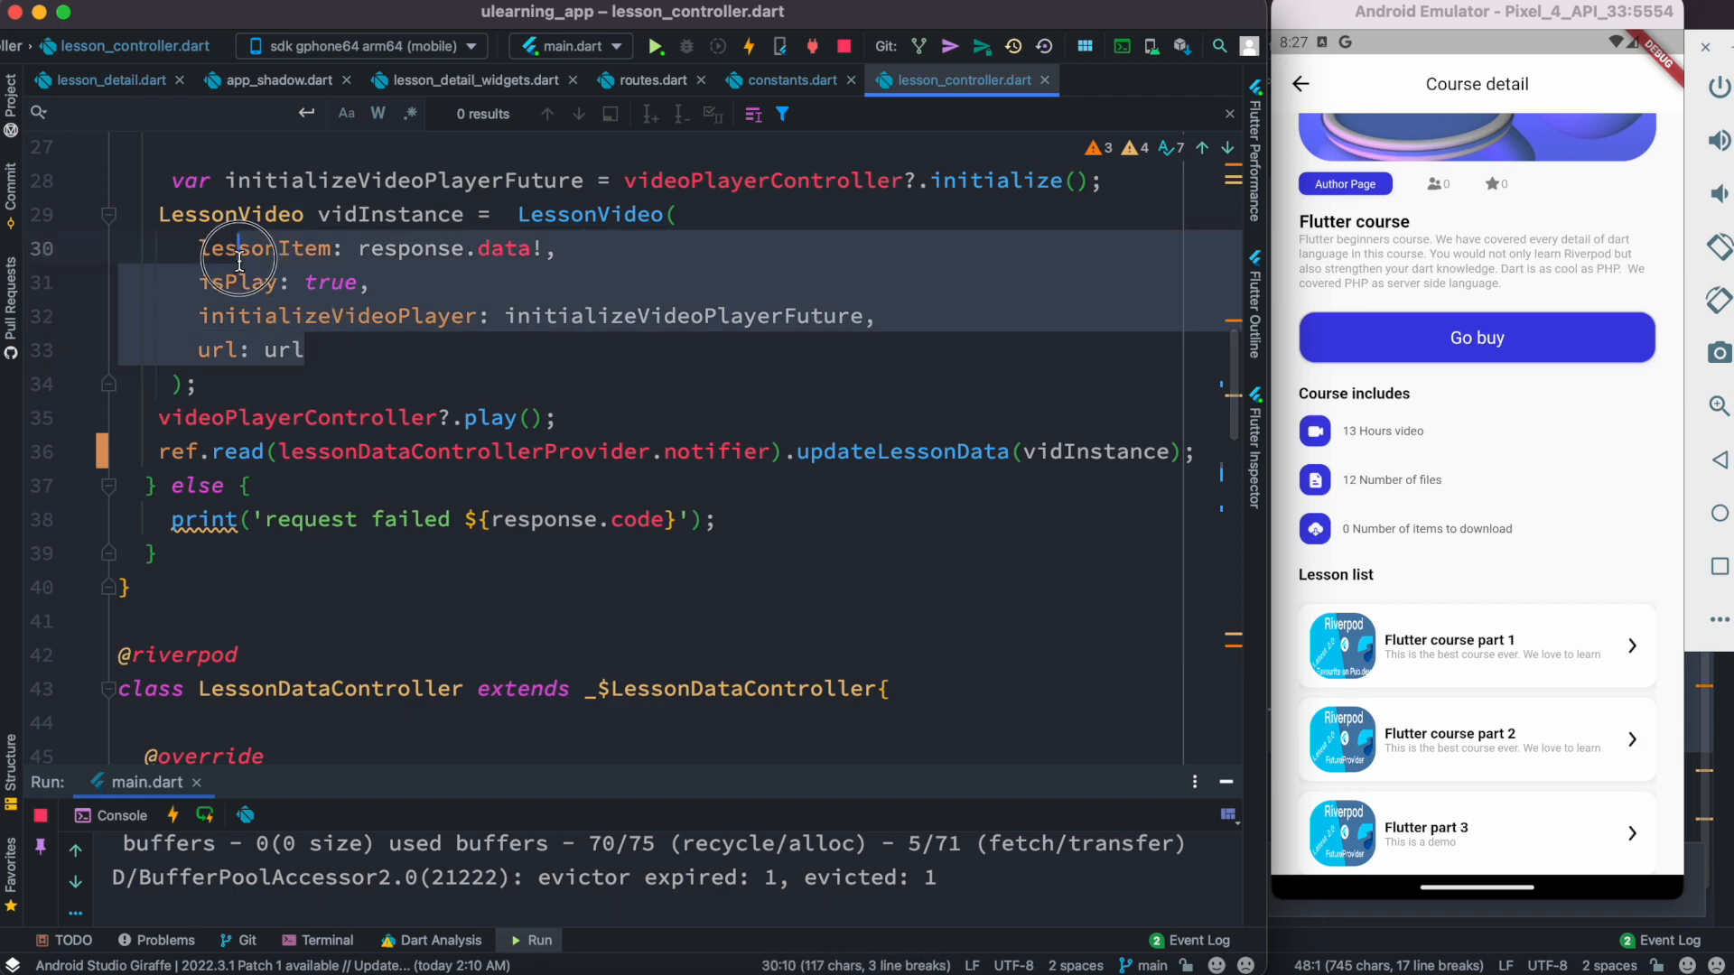
{"action": "scroll", "scroll_direction": "down", "scroll_amount": 3}
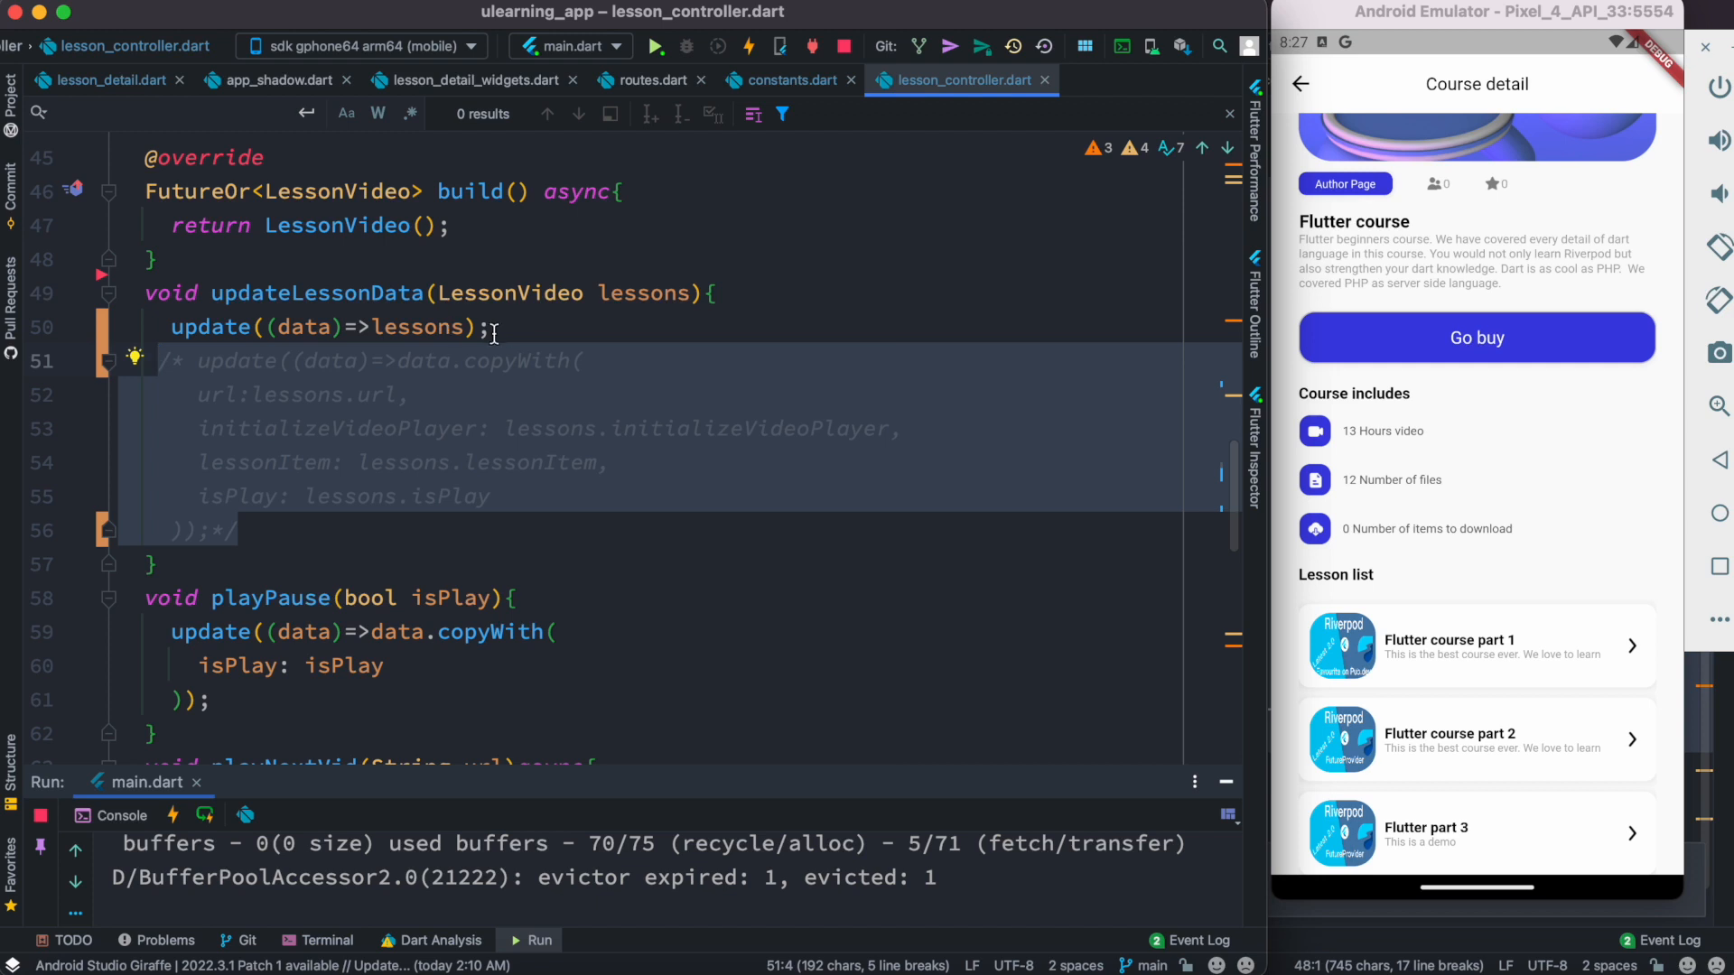
{"action": "left_click", "coordinate": [169, 292]}
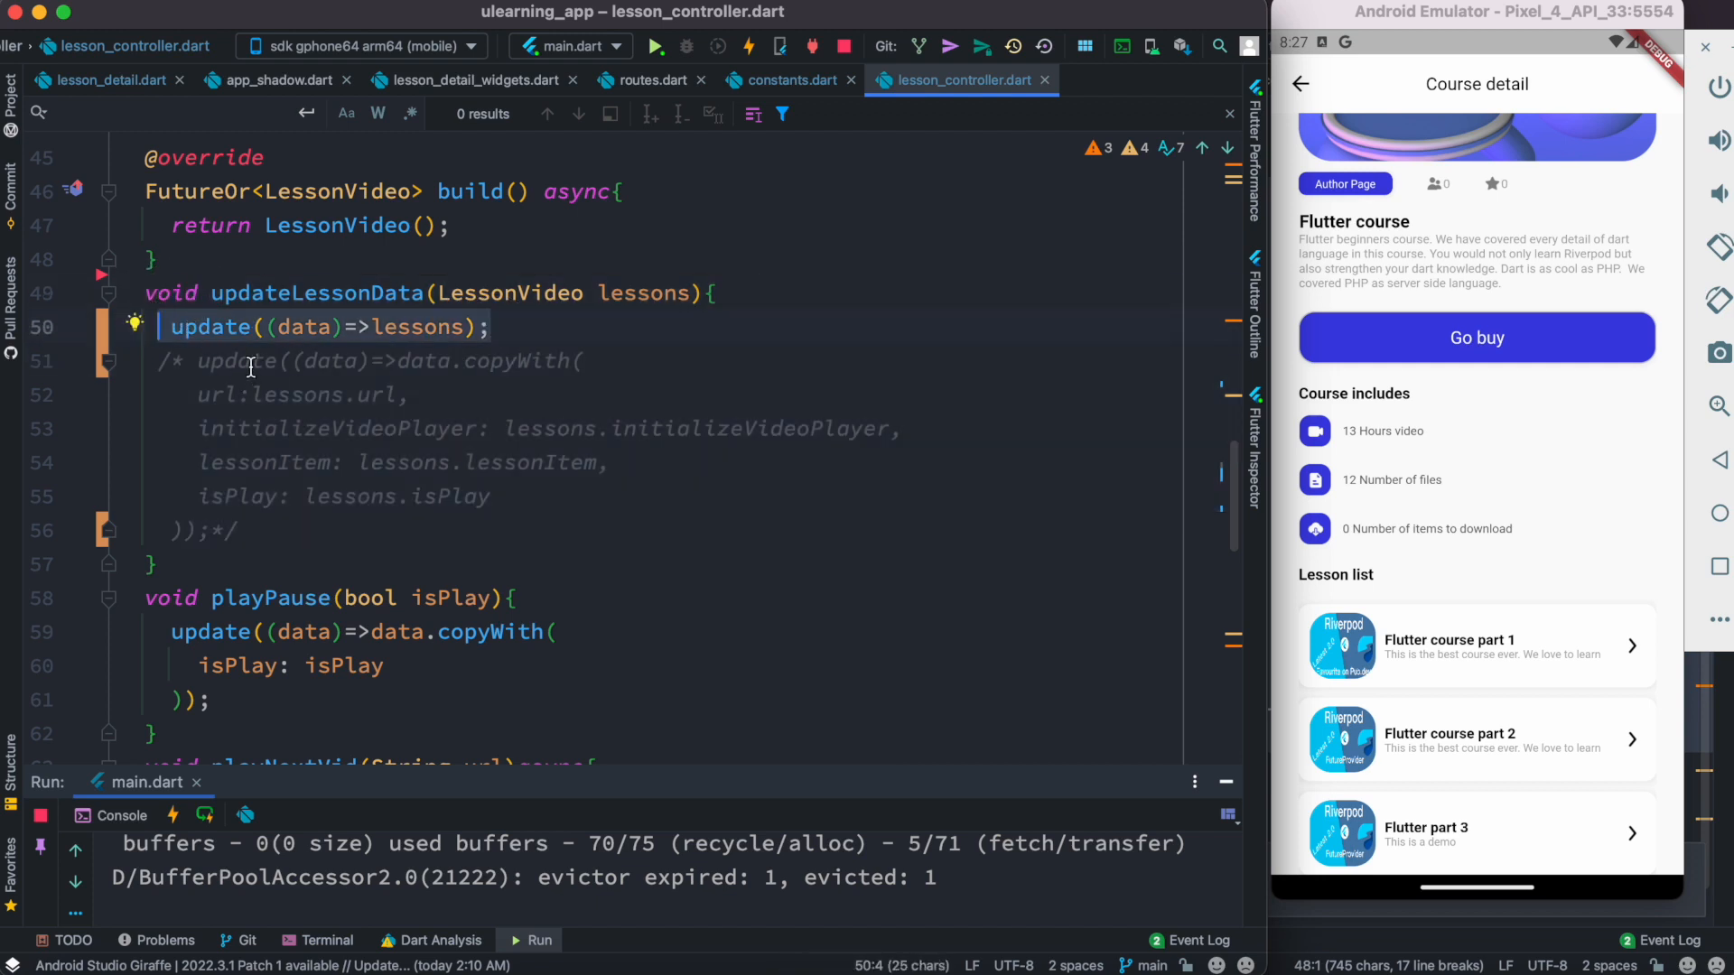
{"action": "mouse_move", "coordinate": [231, 448]}
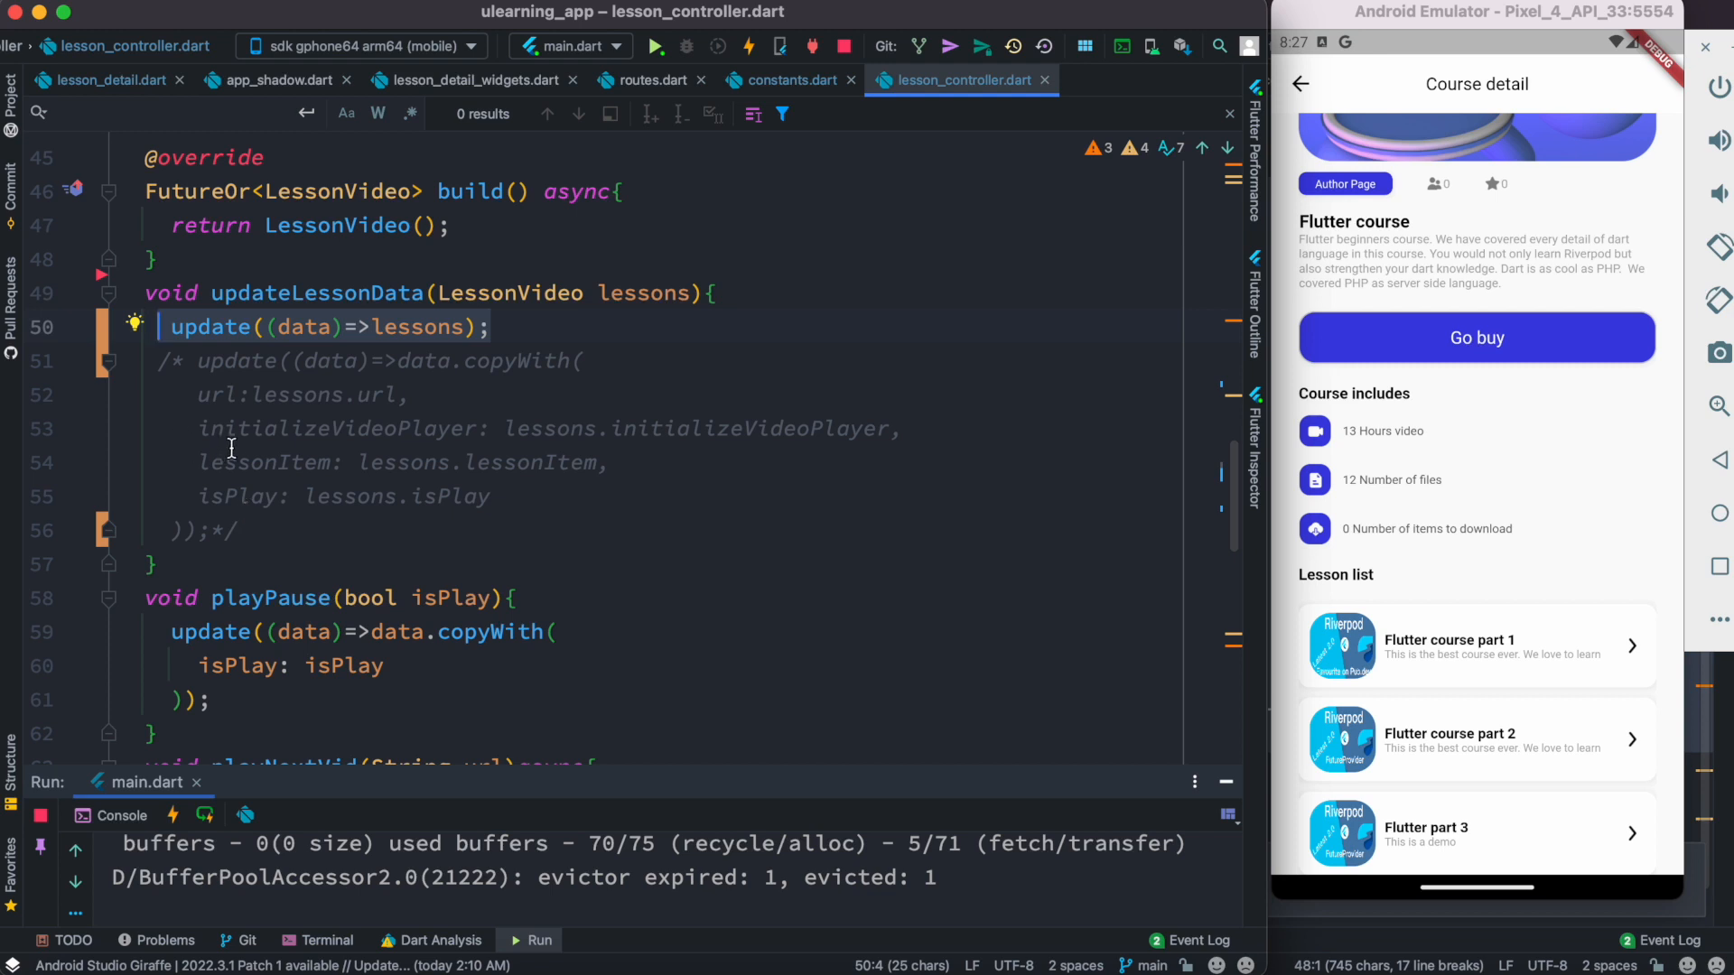
{"action": "mouse_move", "coordinate": [545, 220]}
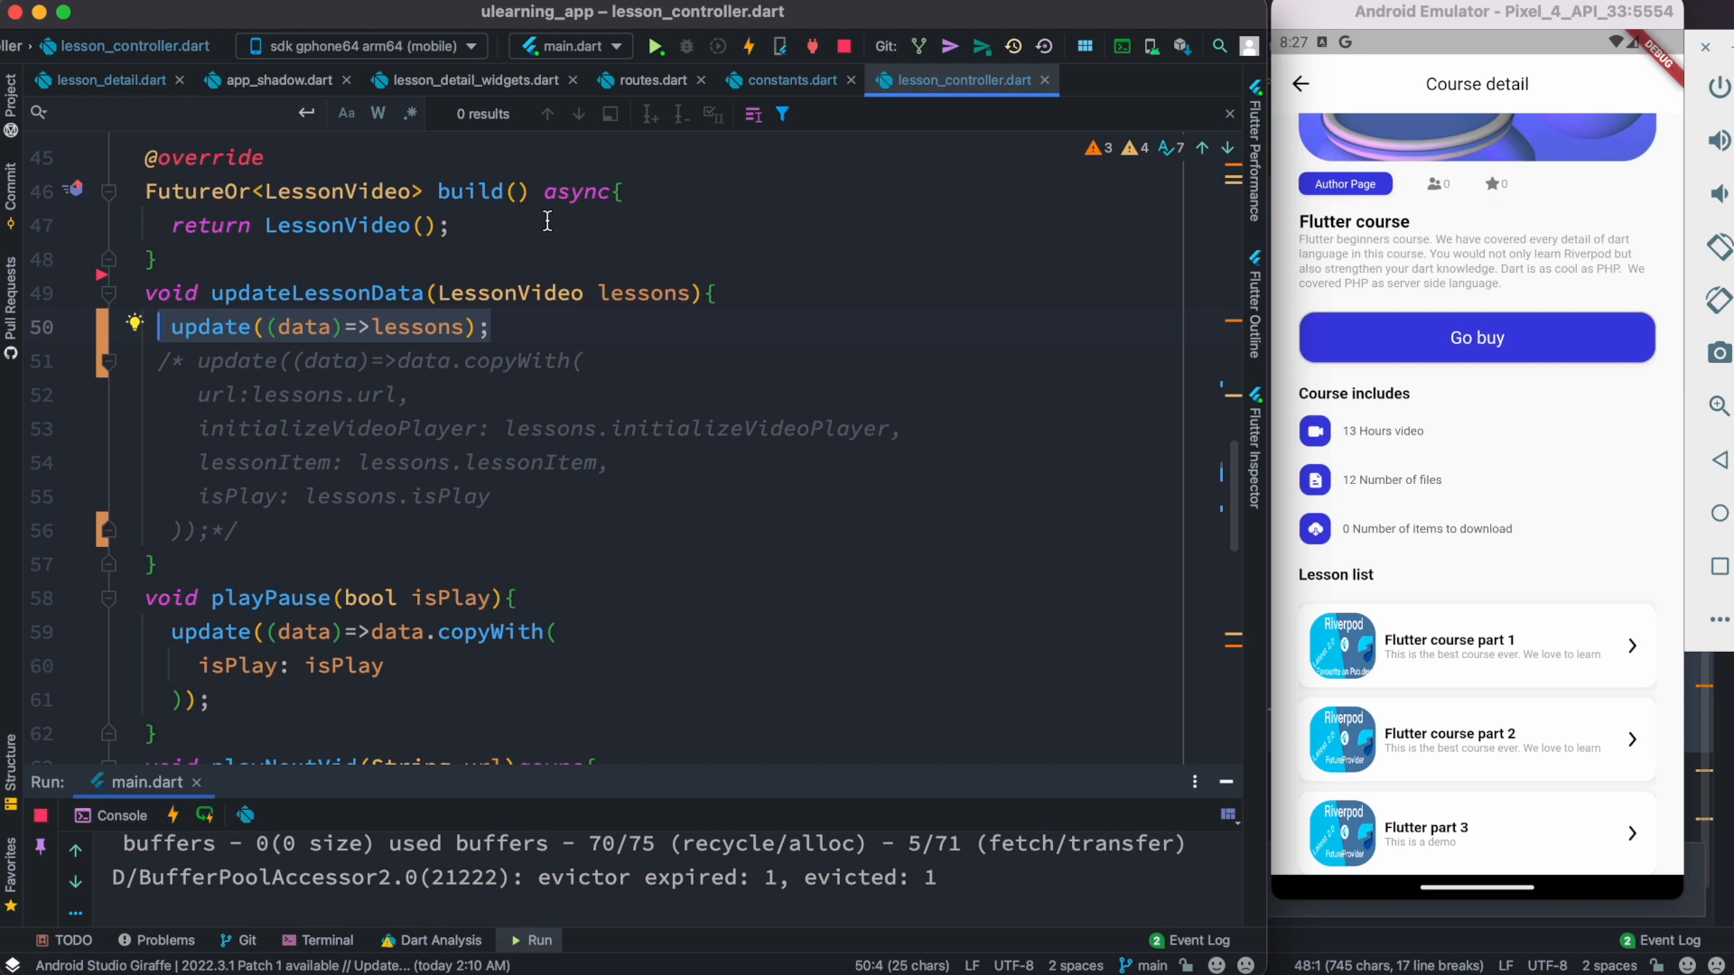
{"action": "mouse_move", "coordinate": [224, 339]}
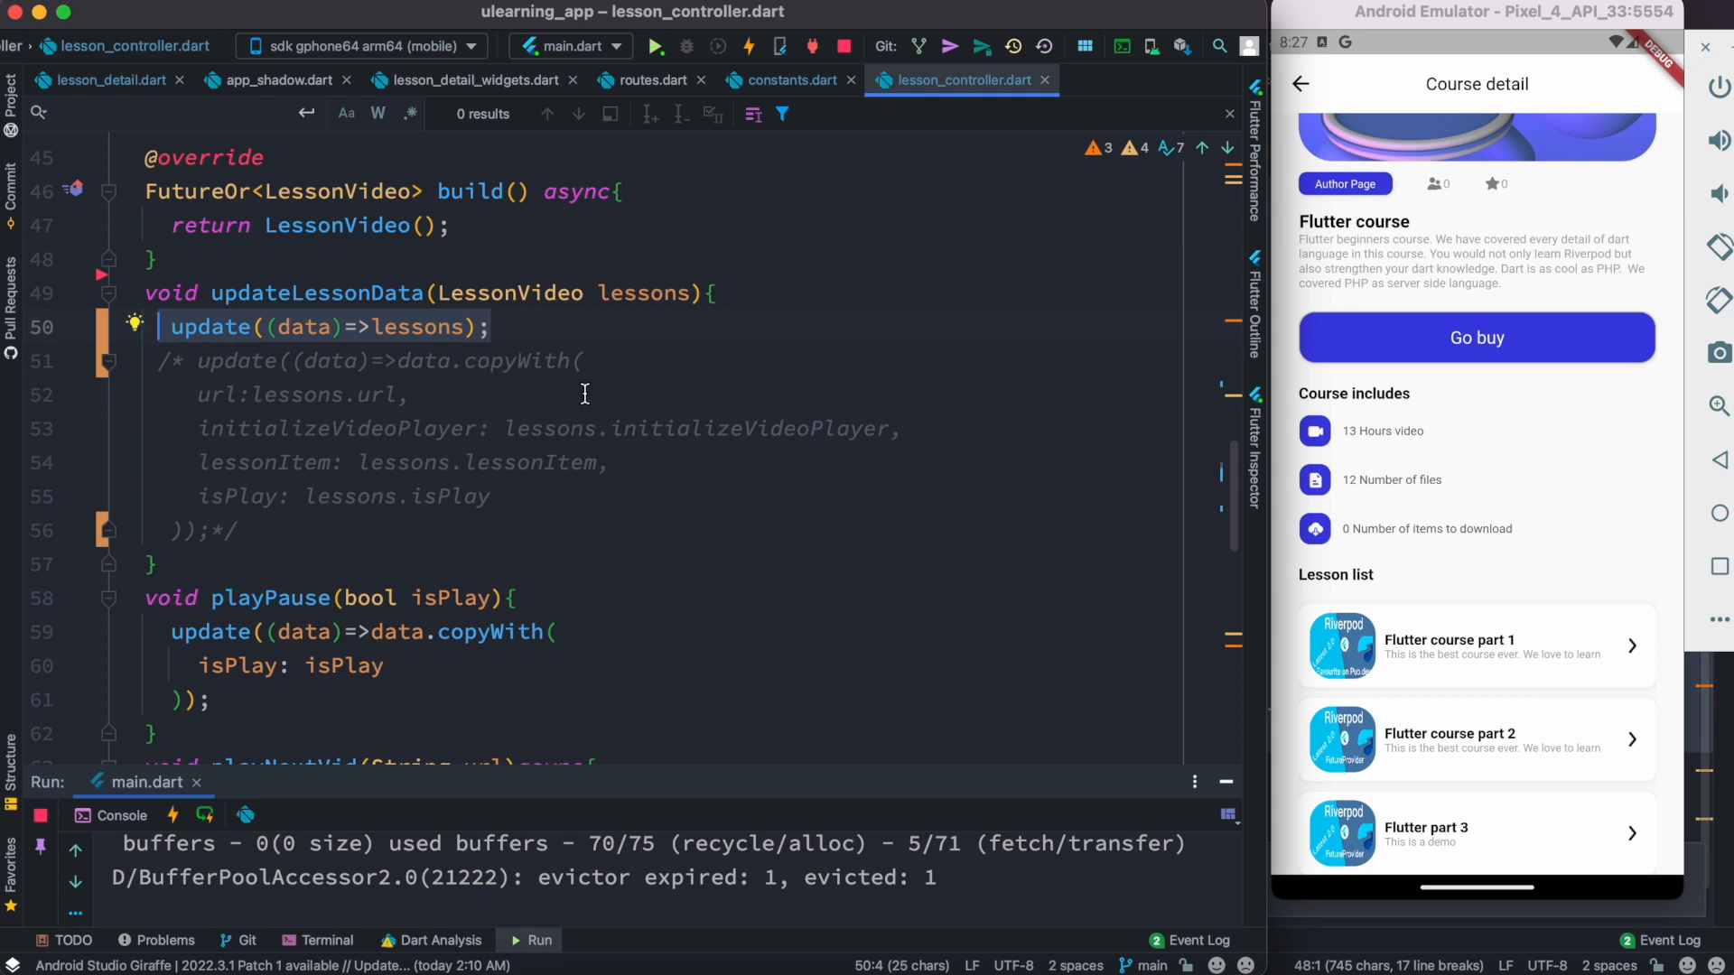
{"action": "left_click", "coordinate": [614, 362]}
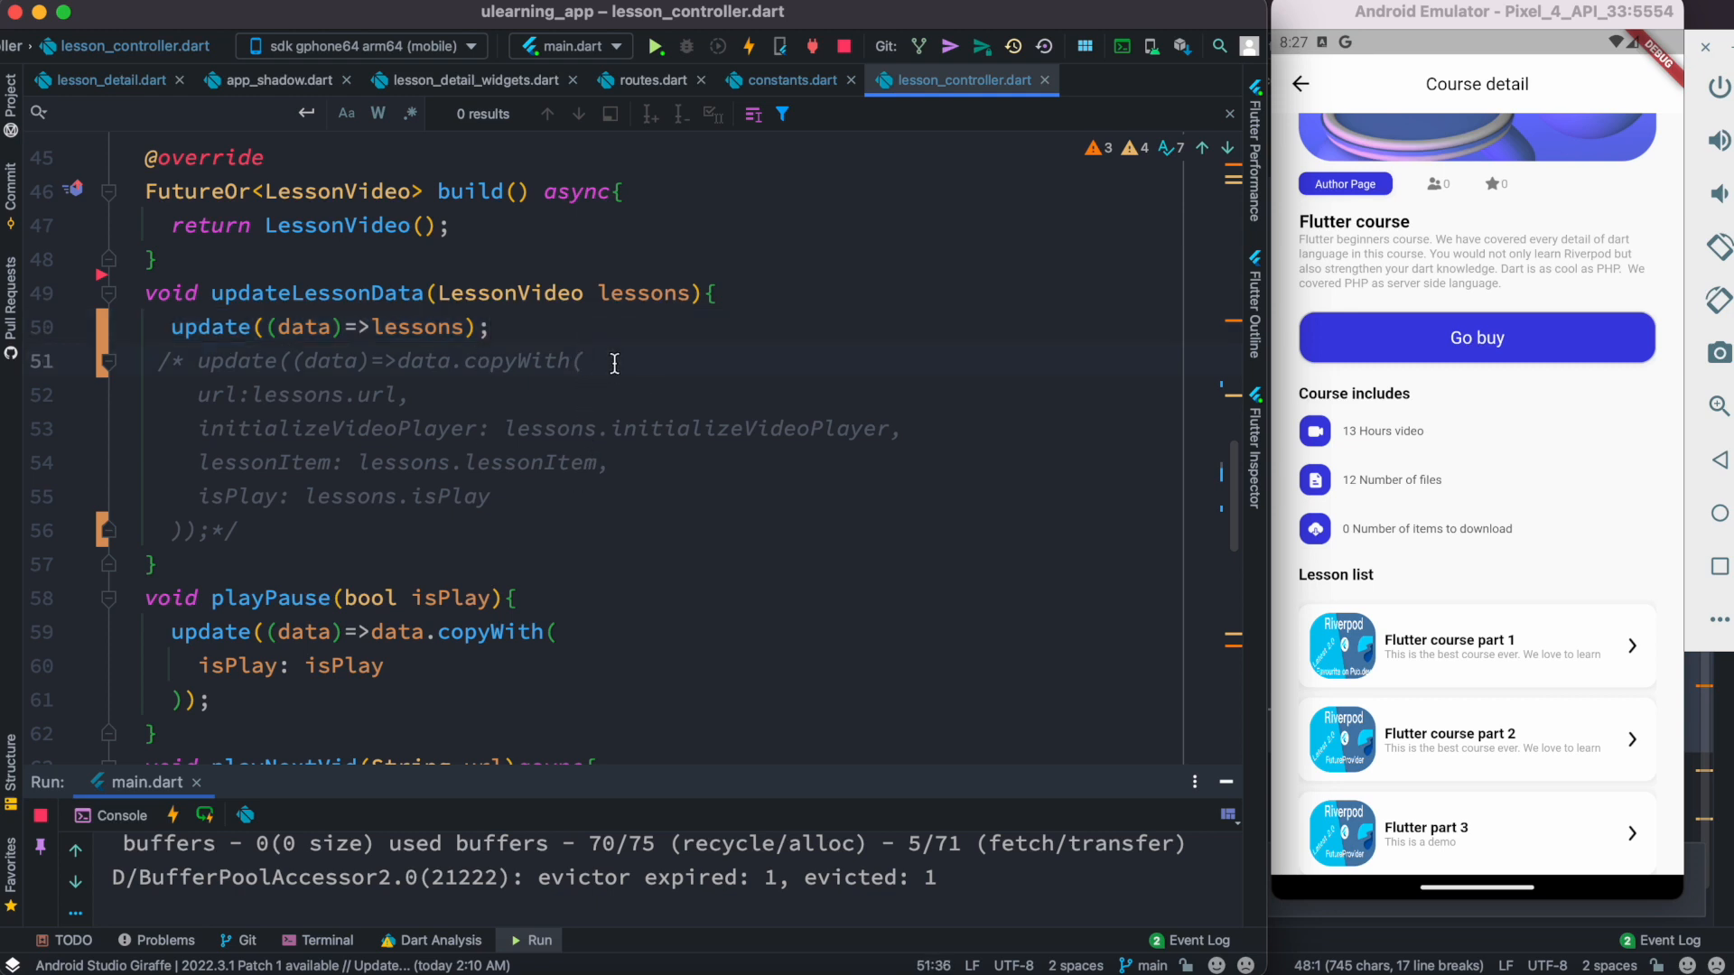
{"action": "left_click", "coordinate": [235, 531]}
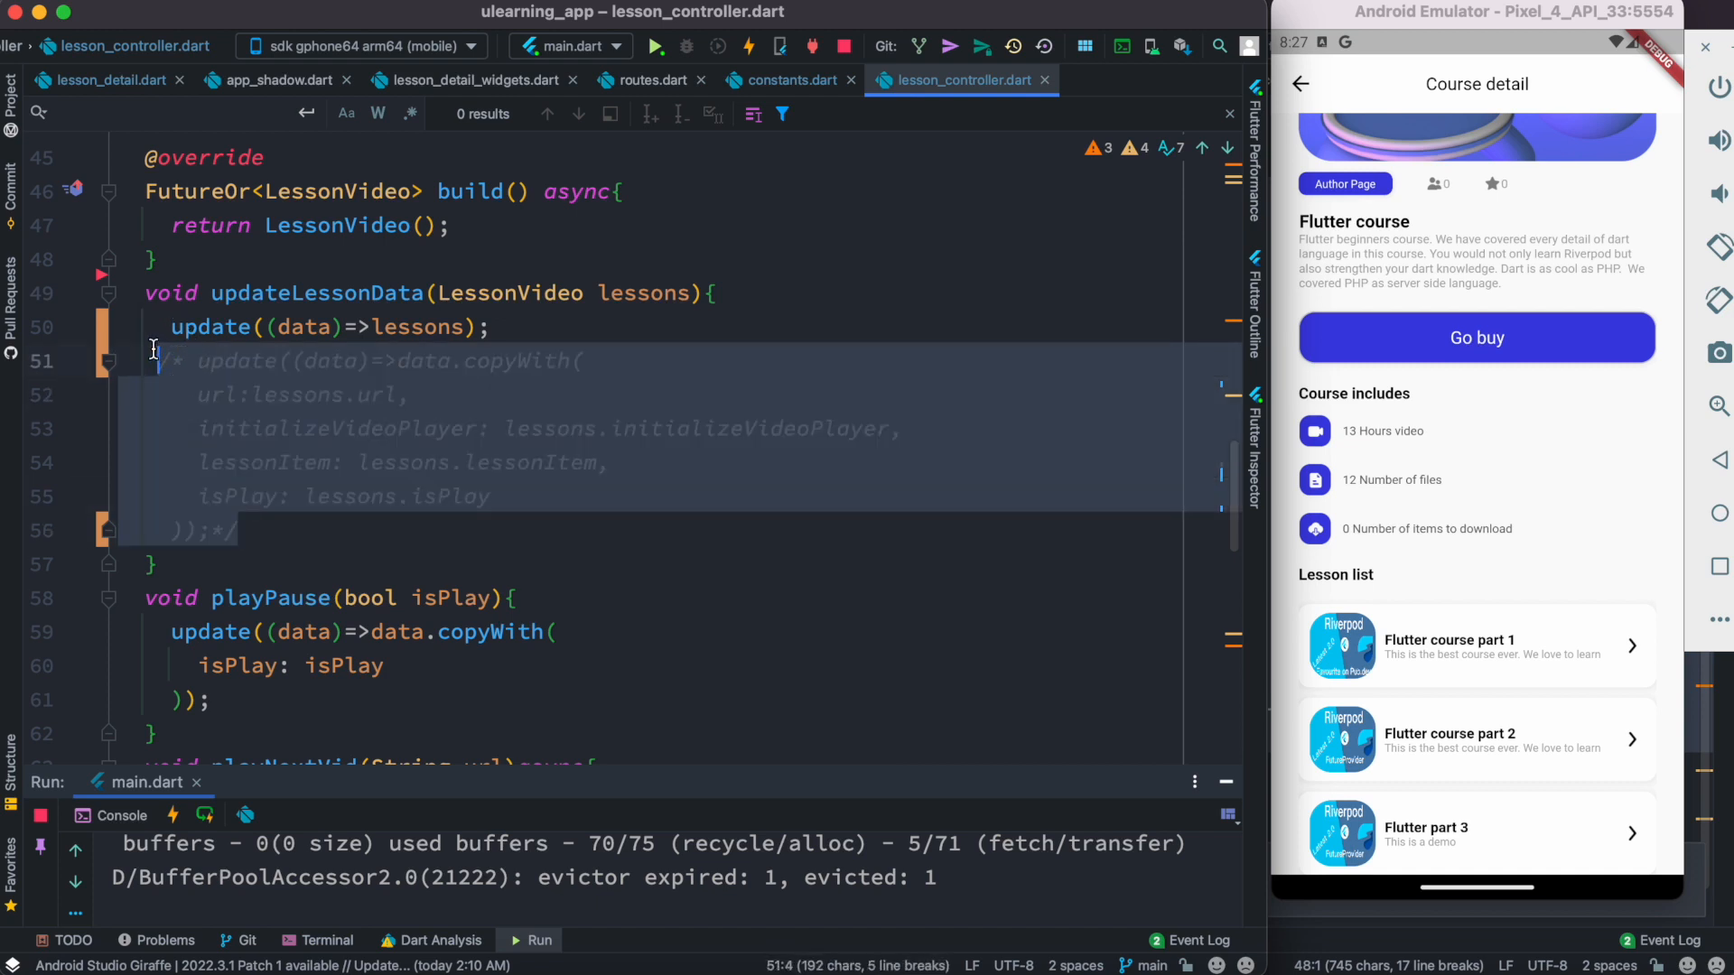
{"action": "mouse_move", "coordinate": [453, 327]}
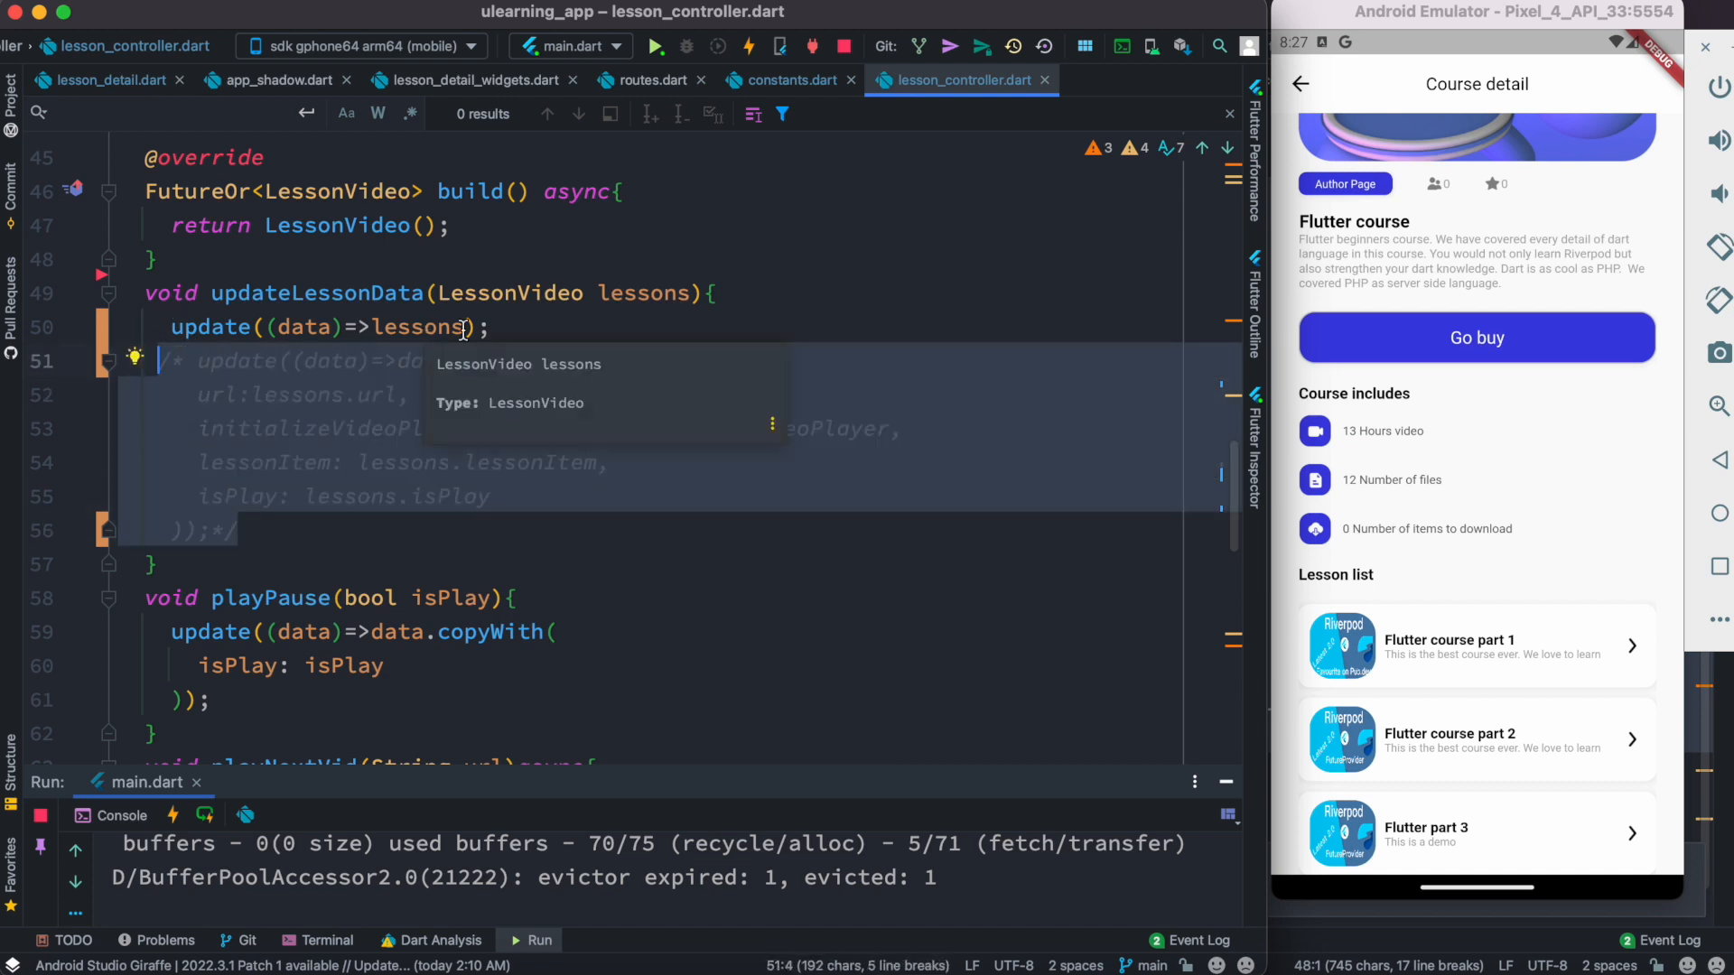
{"action": "mouse_move", "coordinate": [403, 403]}
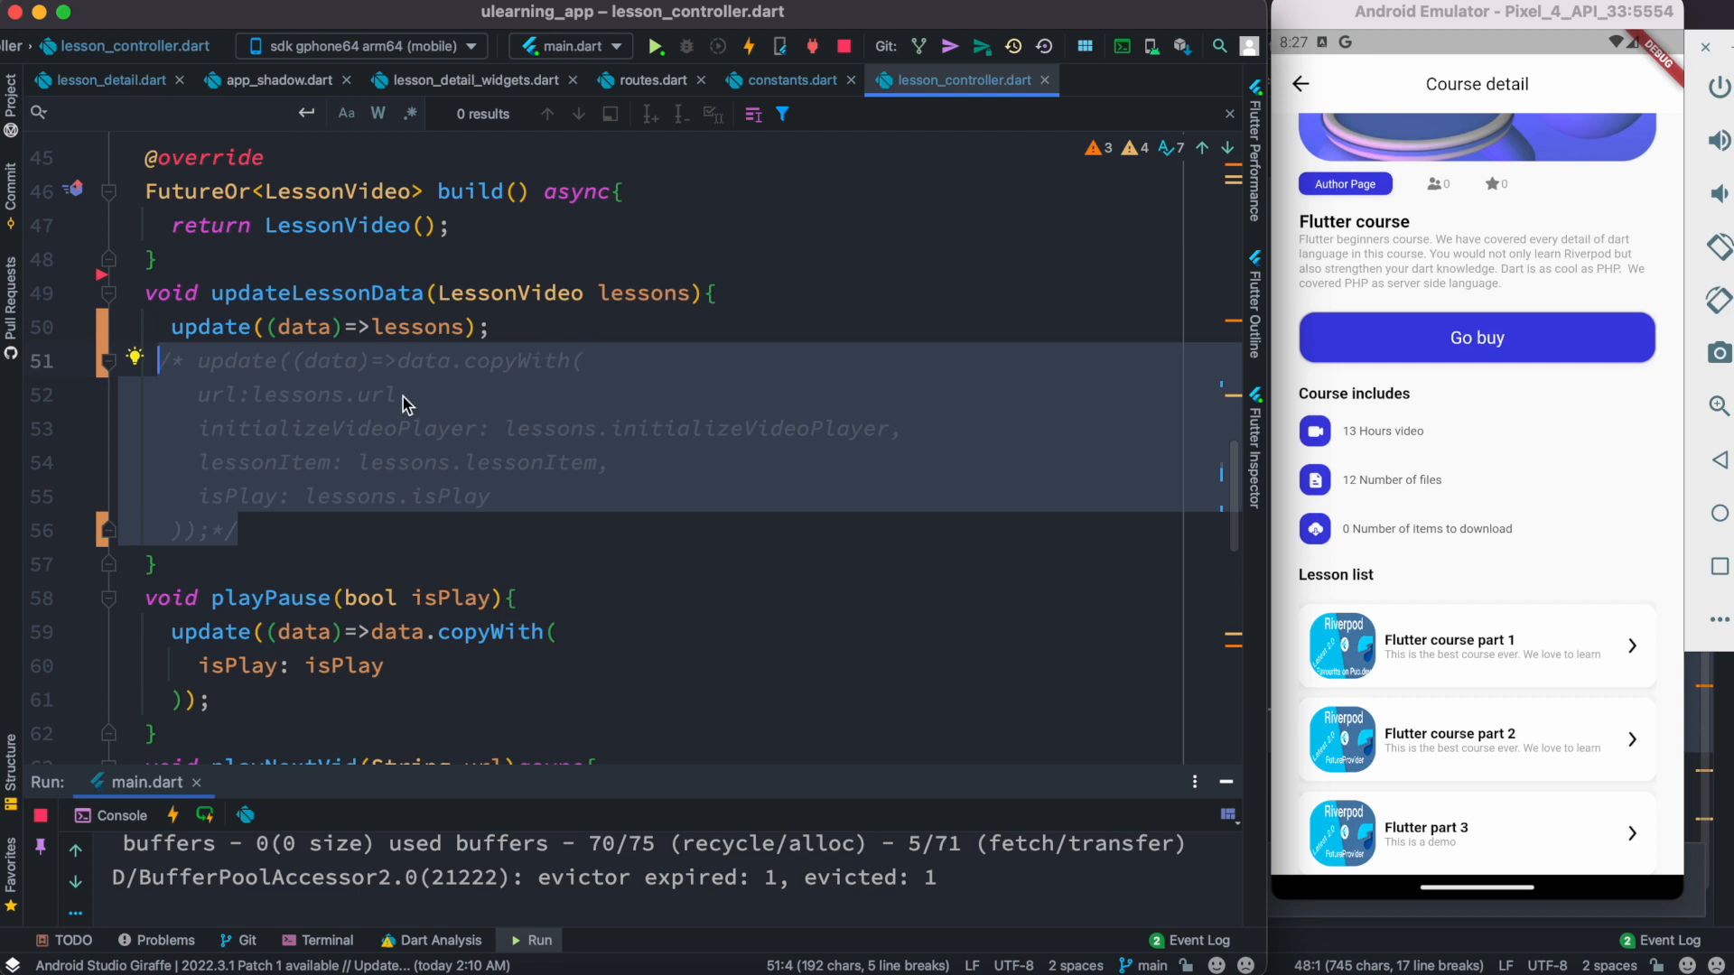
{"action": "mouse_move", "coordinate": [1004, 318]}
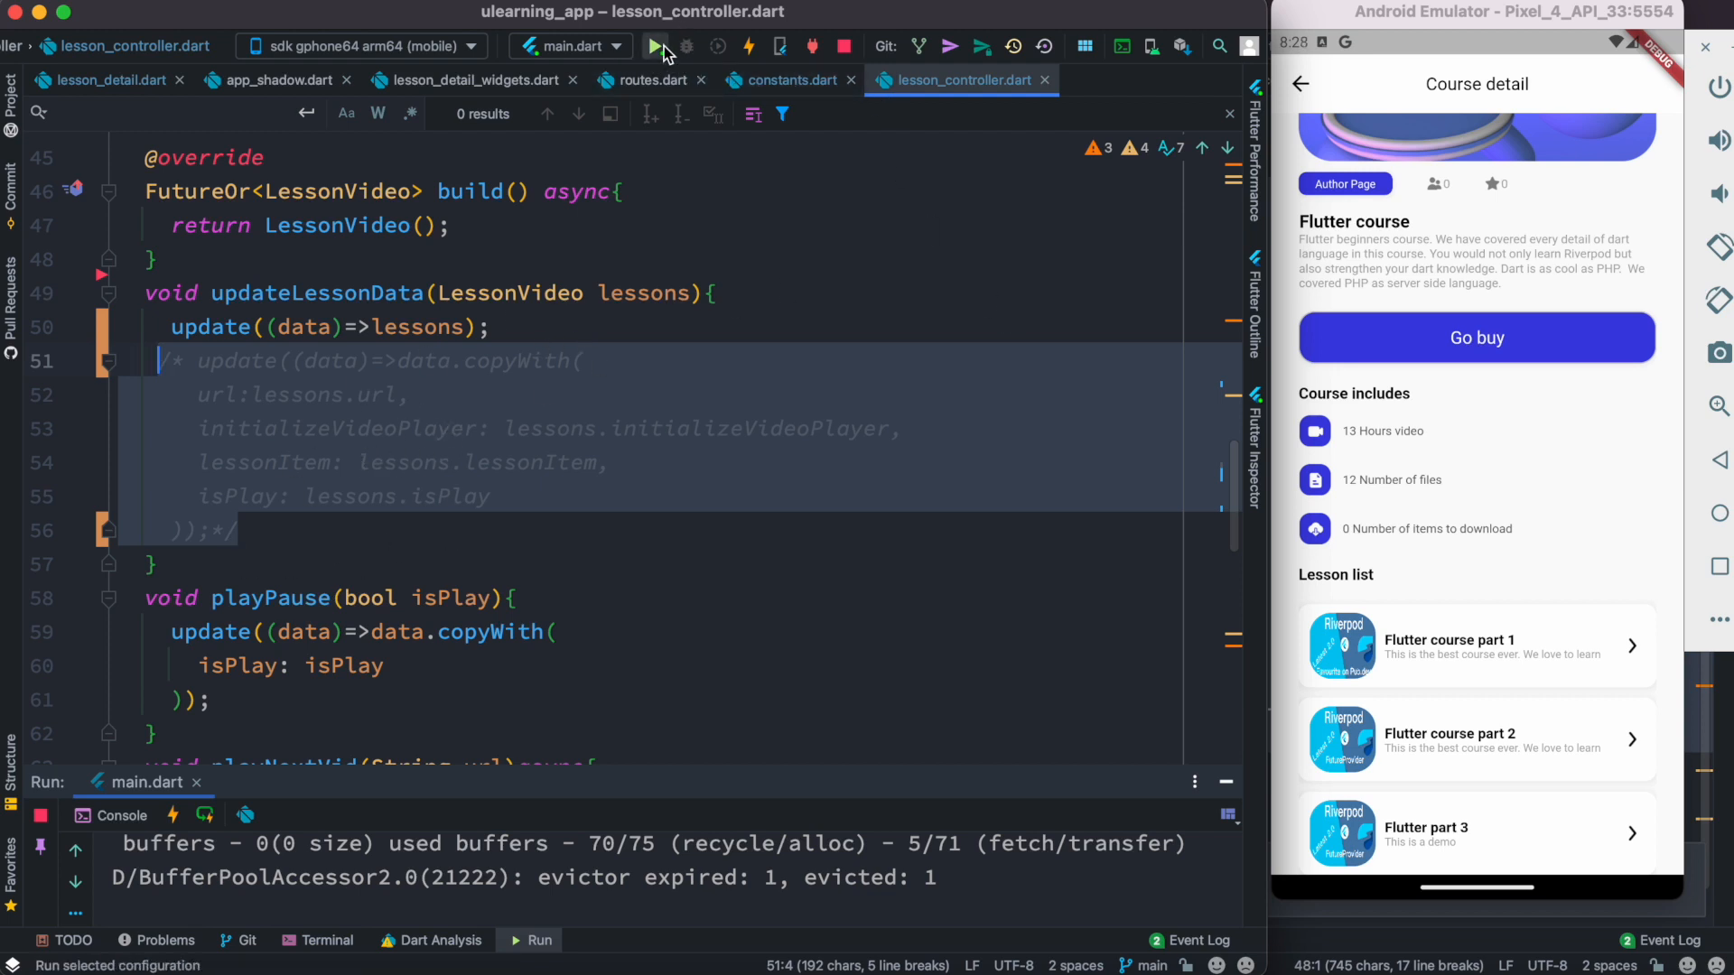
Rerun the app, open the Flutter course's part 2 lesson and play its video in the emulator
{"action": "left_click", "coordinate": [748, 47]}
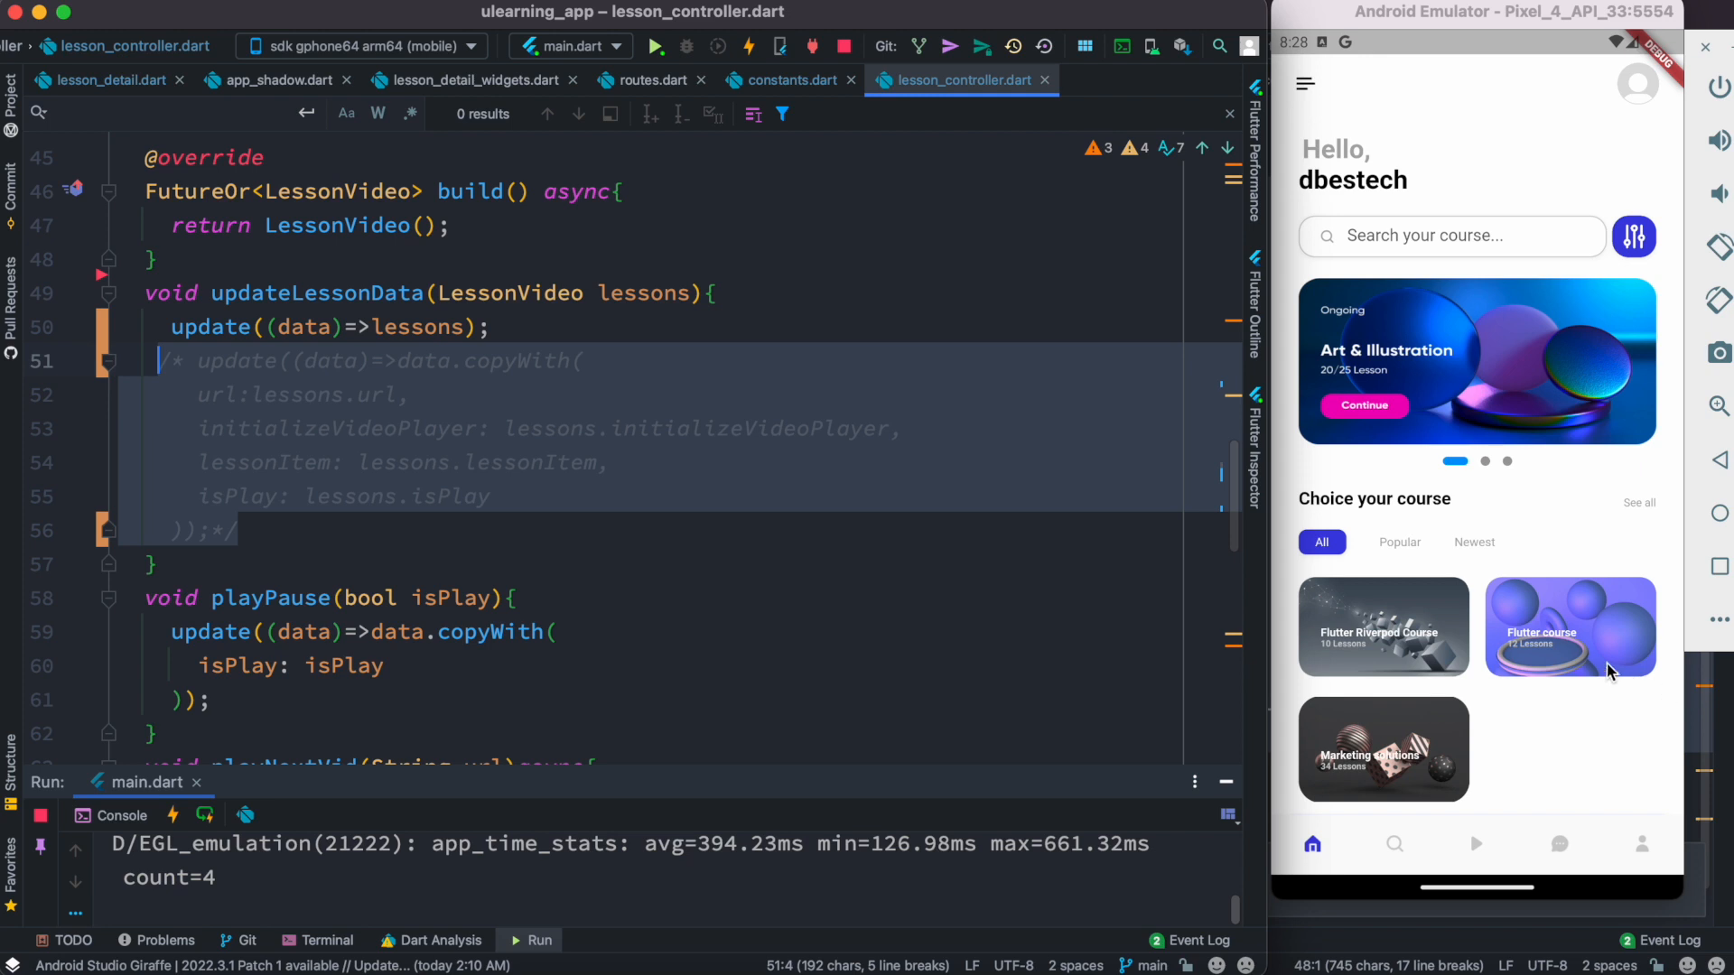
{"action": "left_click", "coordinate": [1568, 627]}
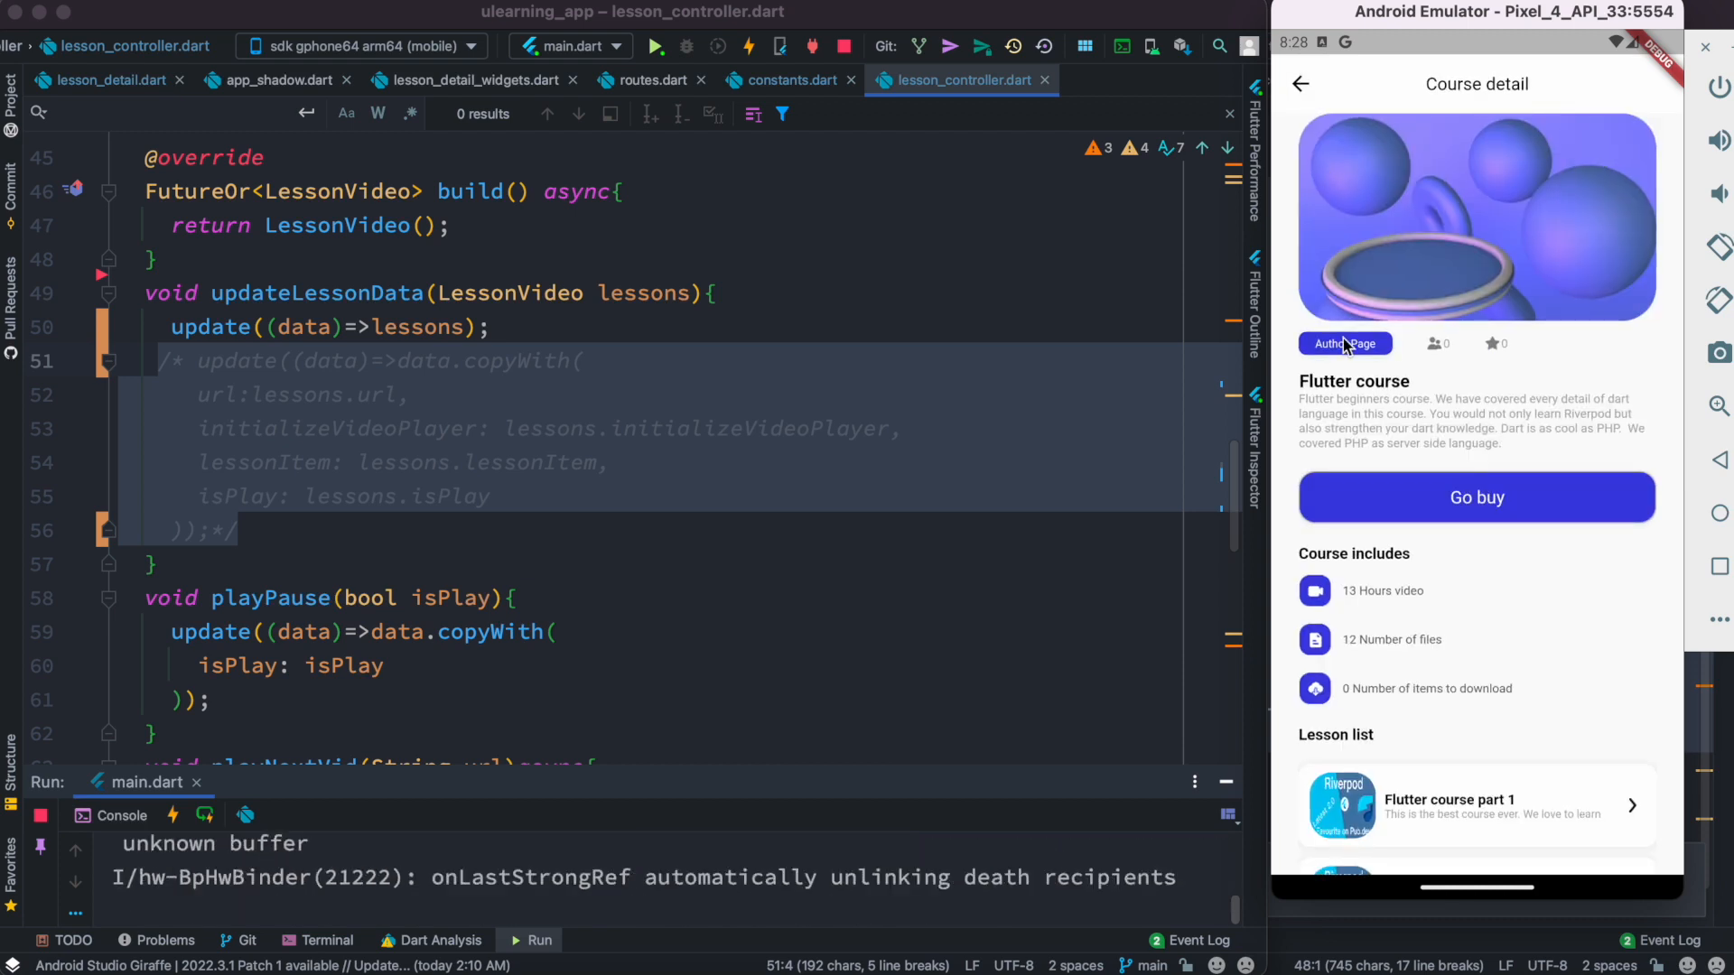
{"action": "scroll", "scroll_direction": "down", "scroll_amount": 3}
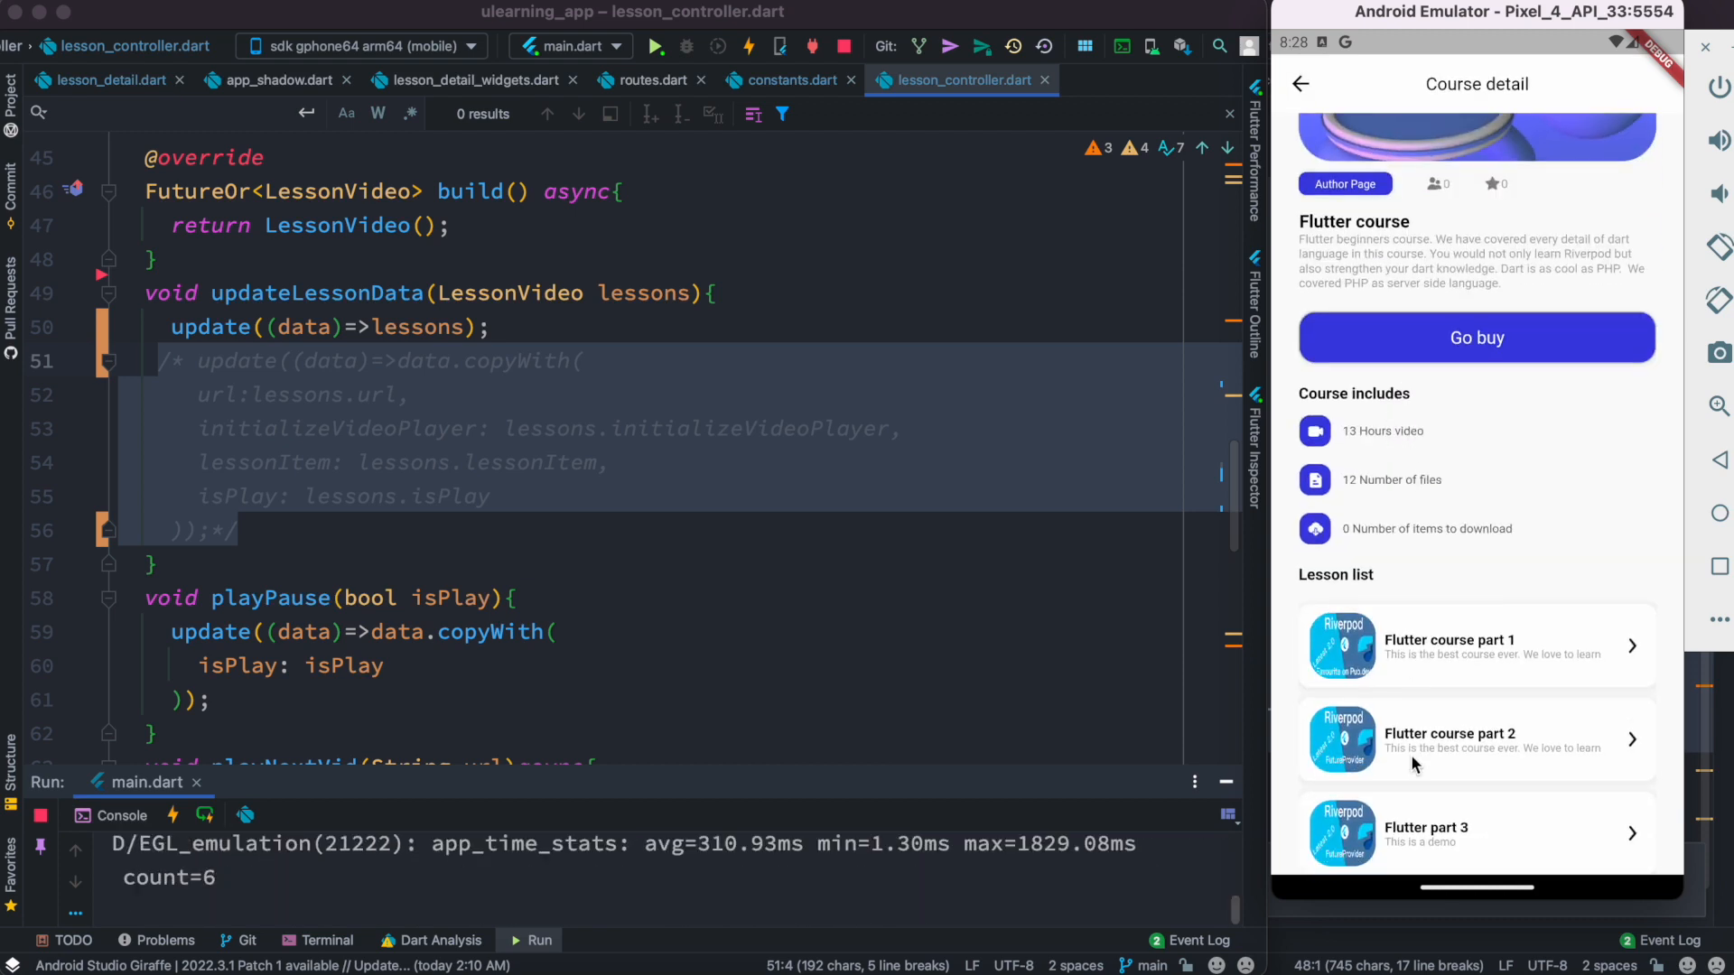
{"action": "left_click", "coordinate": [1476, 646]}
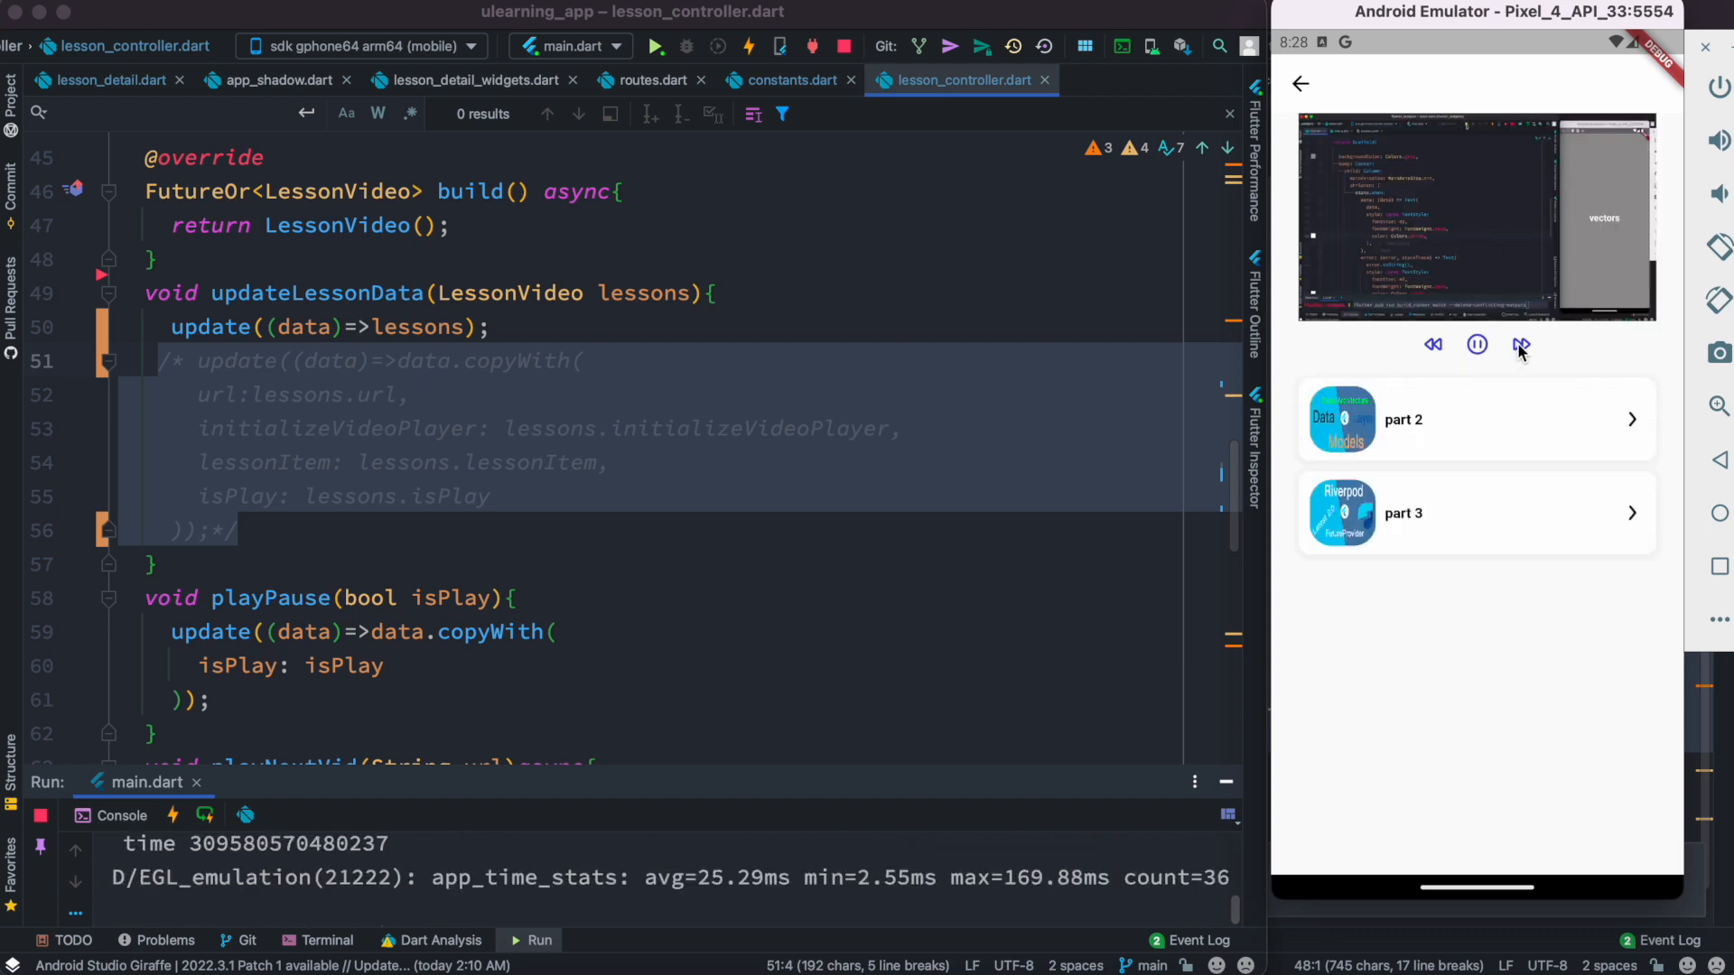
{"action": "left_click", "coordinate": [1521, 344]}
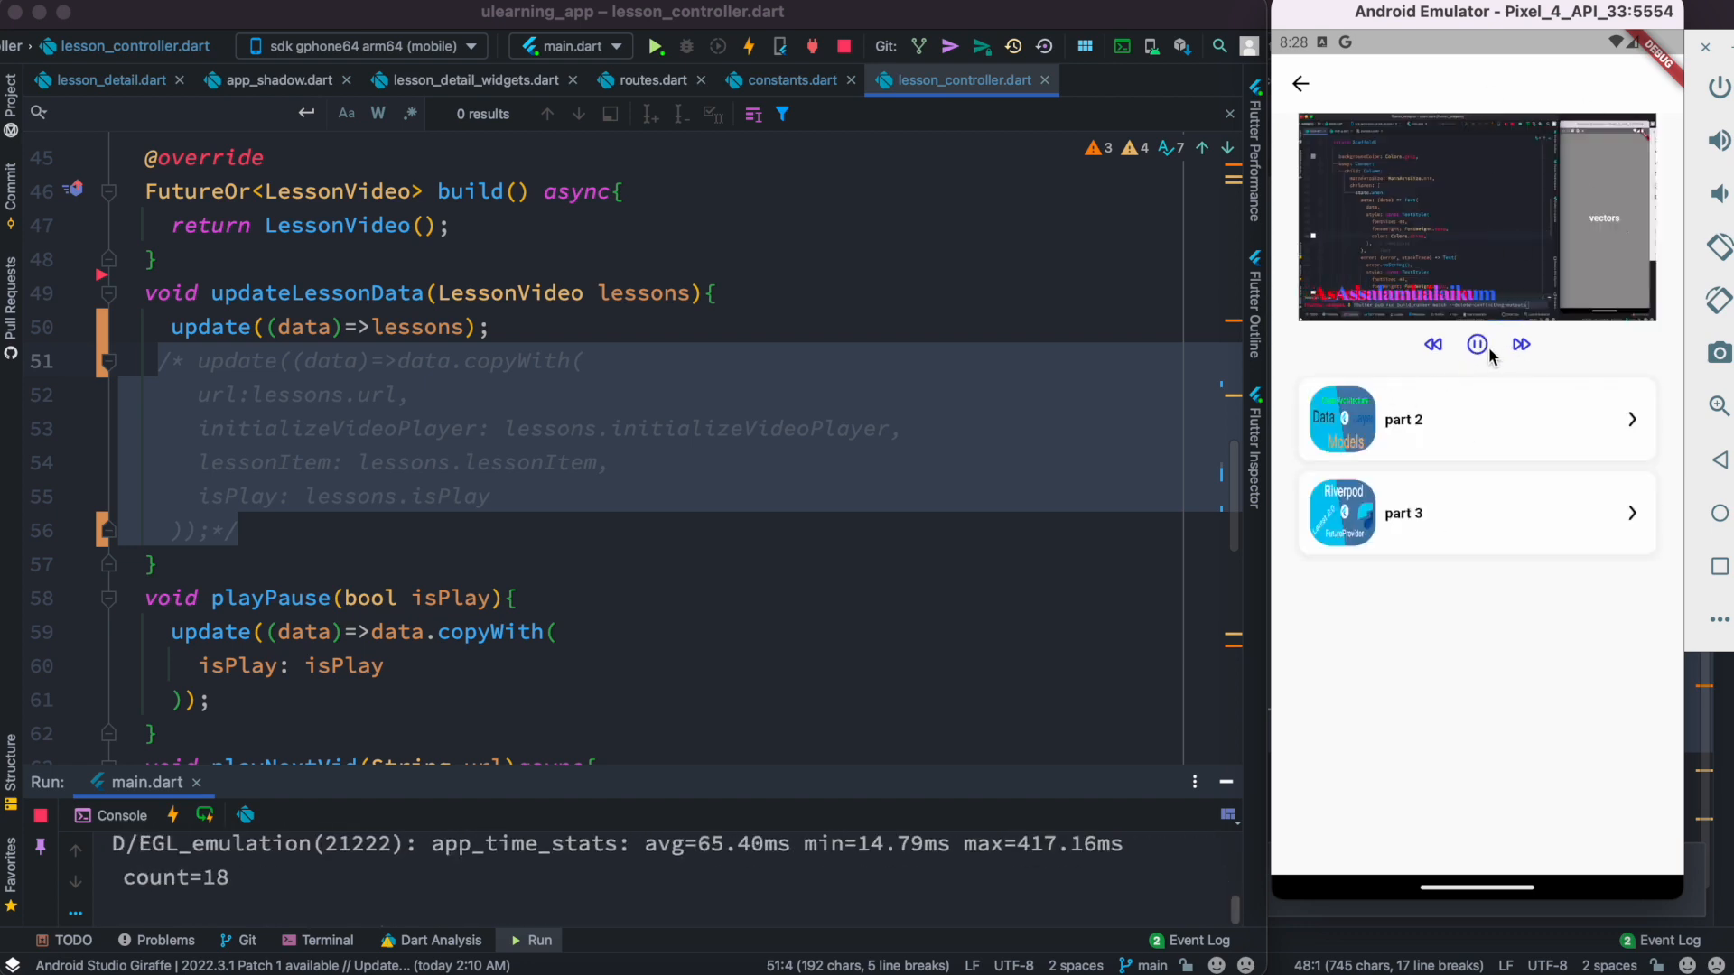